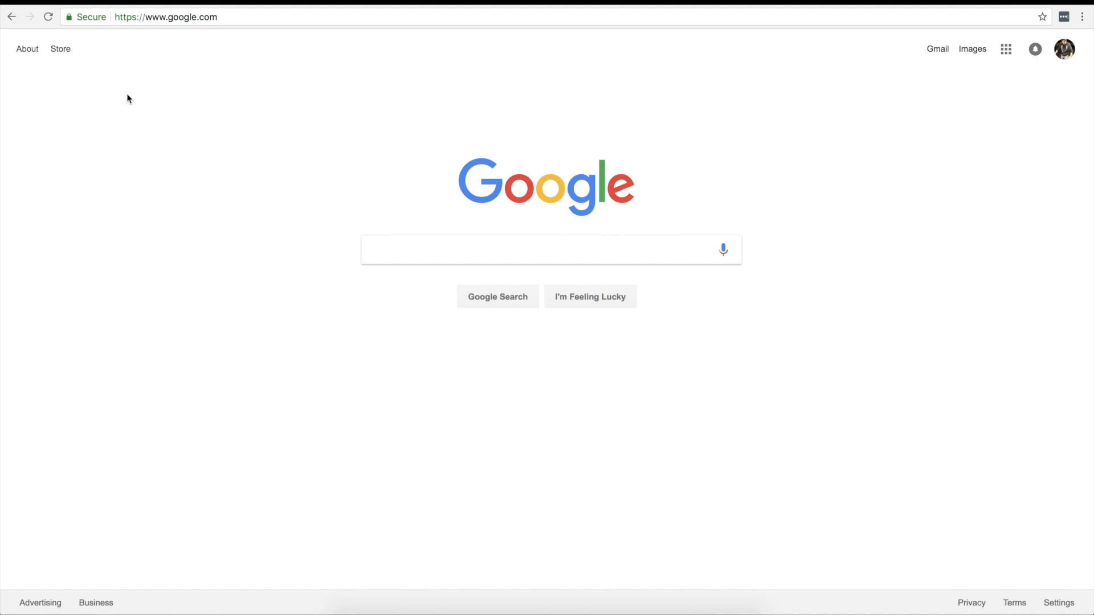
{"action": "mouse_move", "coordinate": [163, 168]}
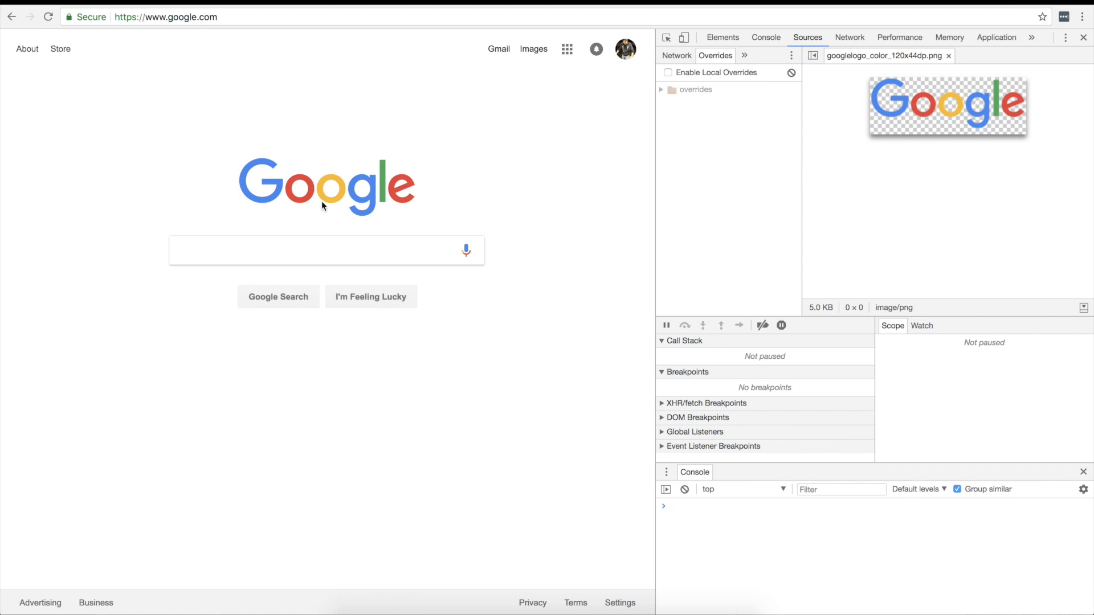
{"action": "mouse_move", "coordinate": [668, 105]}
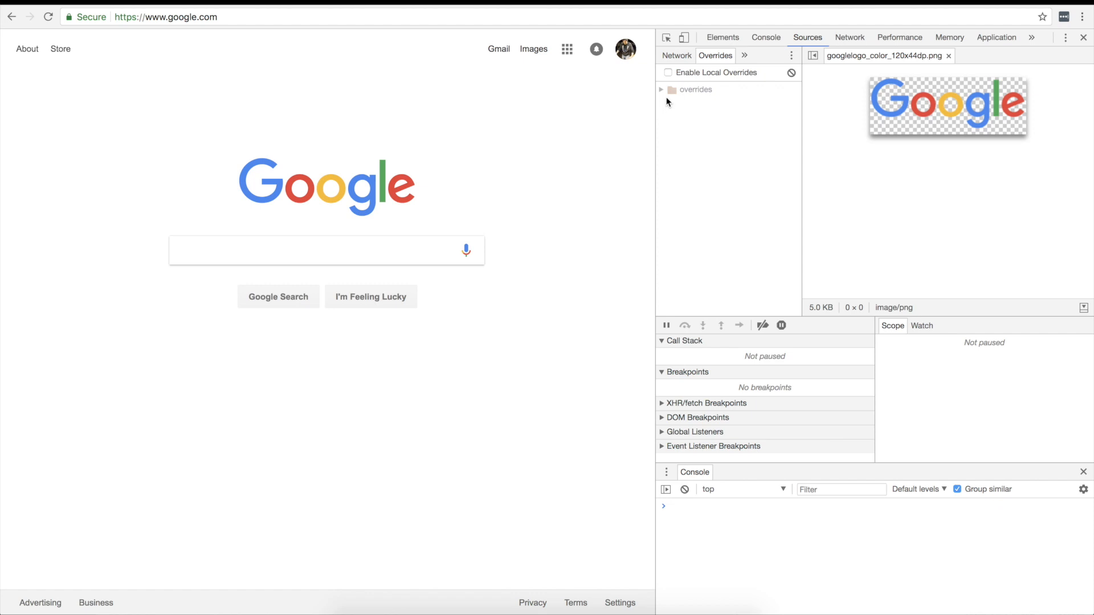
{"action": "mouse_move", "coordinate": [691, 90]}
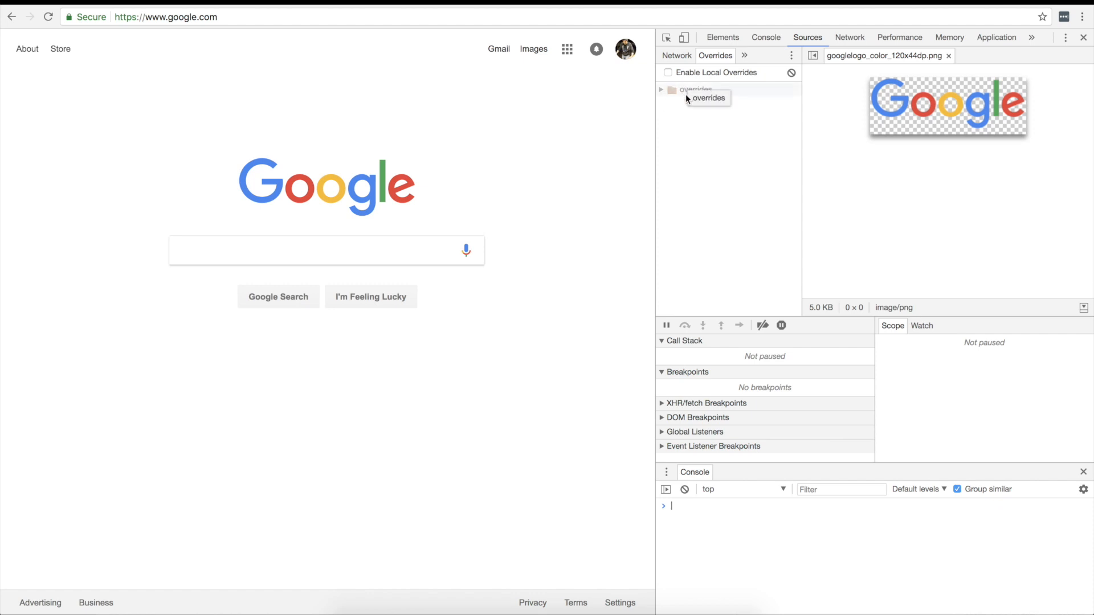
{"action": "mouse_move", "coordinate": [695, 102]}
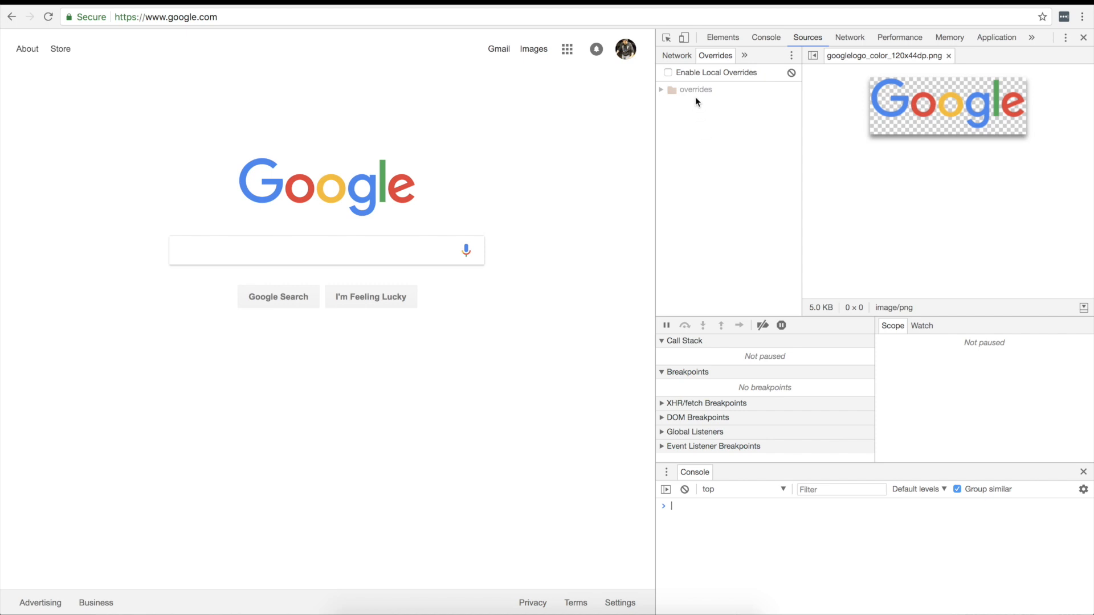
{"action": "mouse_move", "coordinate": [696, 89]}
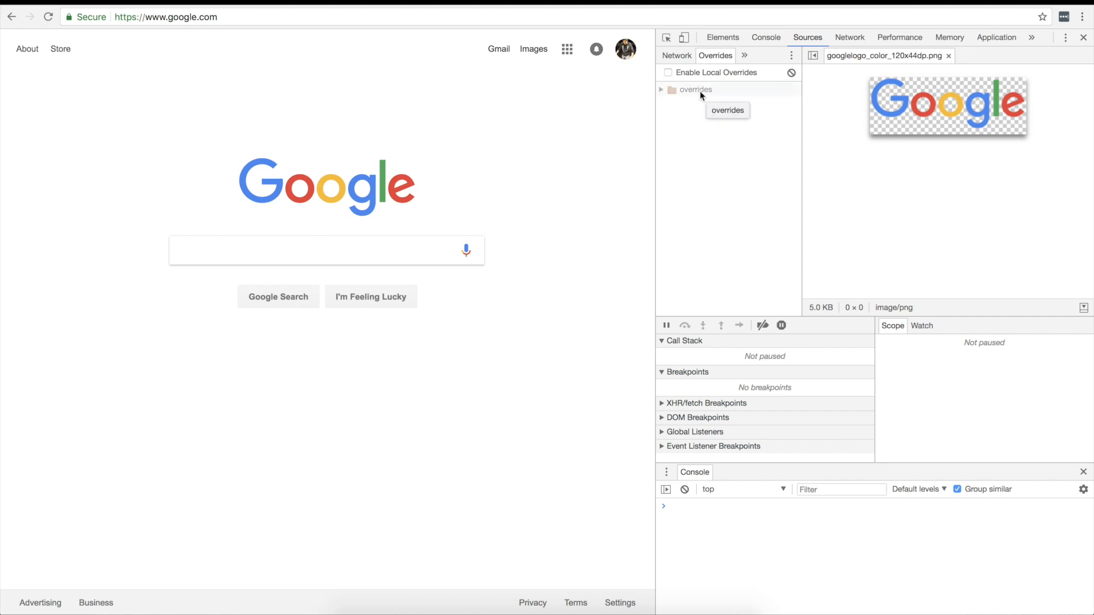
- Leave the empty overrides folder for the Network source tree, then right-click the Google logo
{"action": "left_click", "coordinate": [696, 90]}
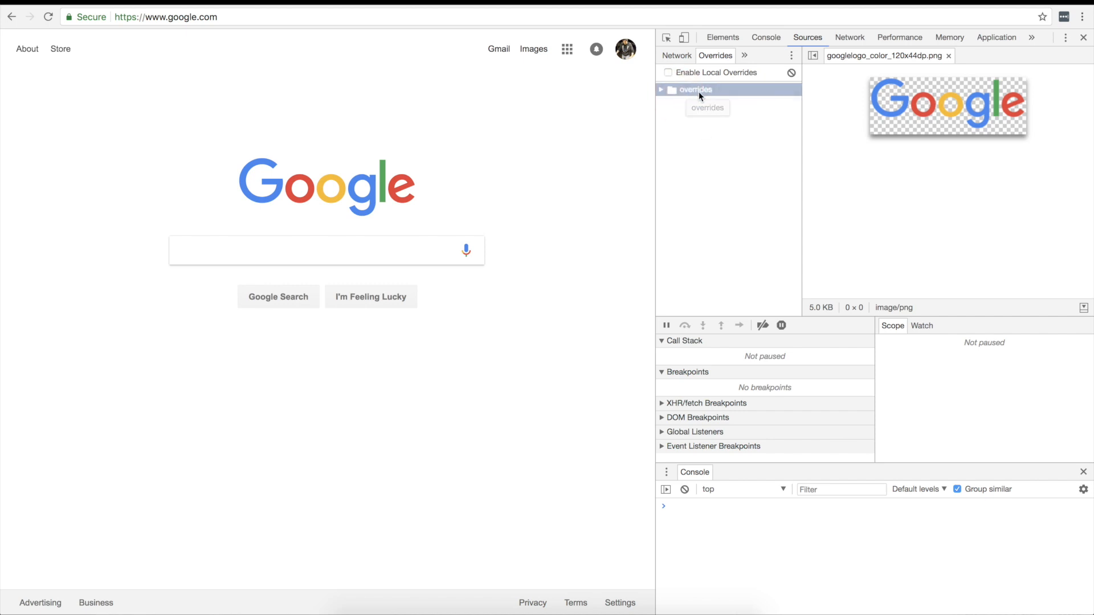
{"action": "right_click", "coordinate": [694, 90]}
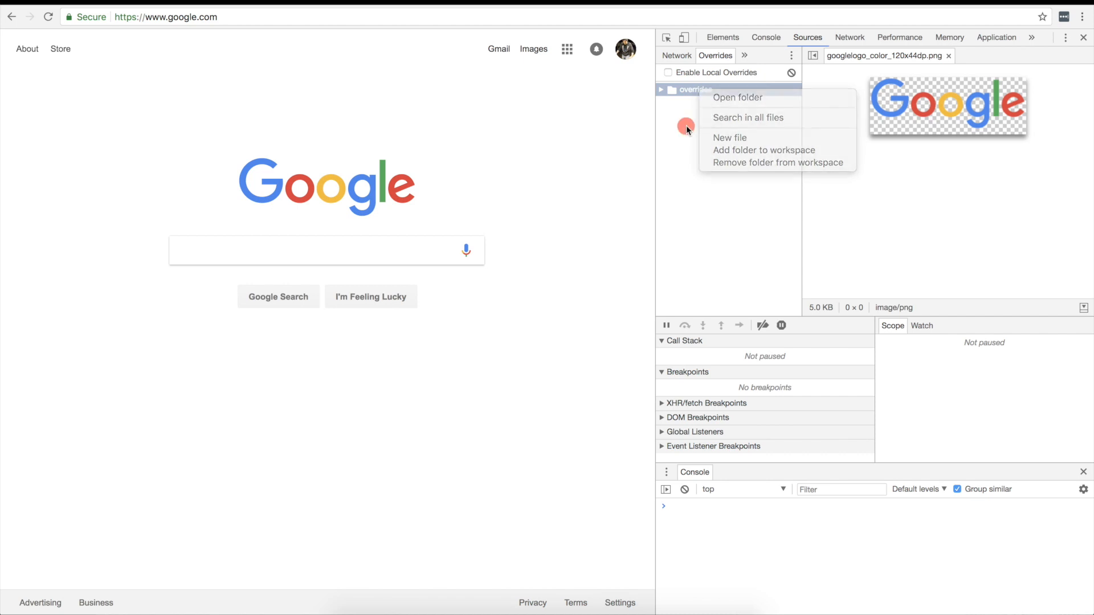
{"action": "left_click", "coordinate": [701, 125]}
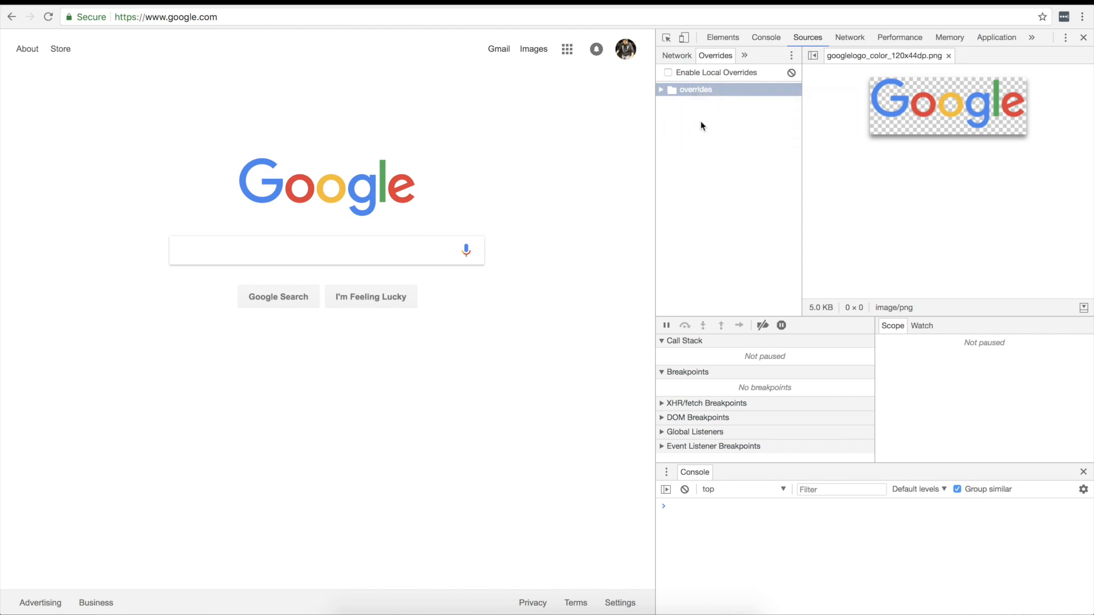
{"action": "mouse_move", "coordinate": [713, 81]}
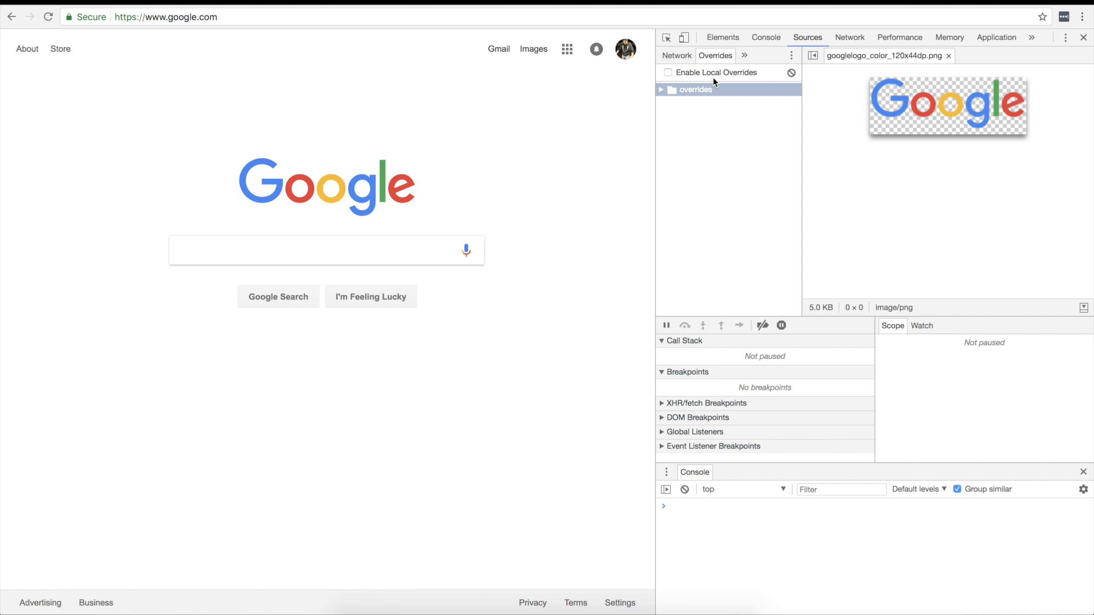
{"action": "mouse_move", "coordinate": [454, 201]}
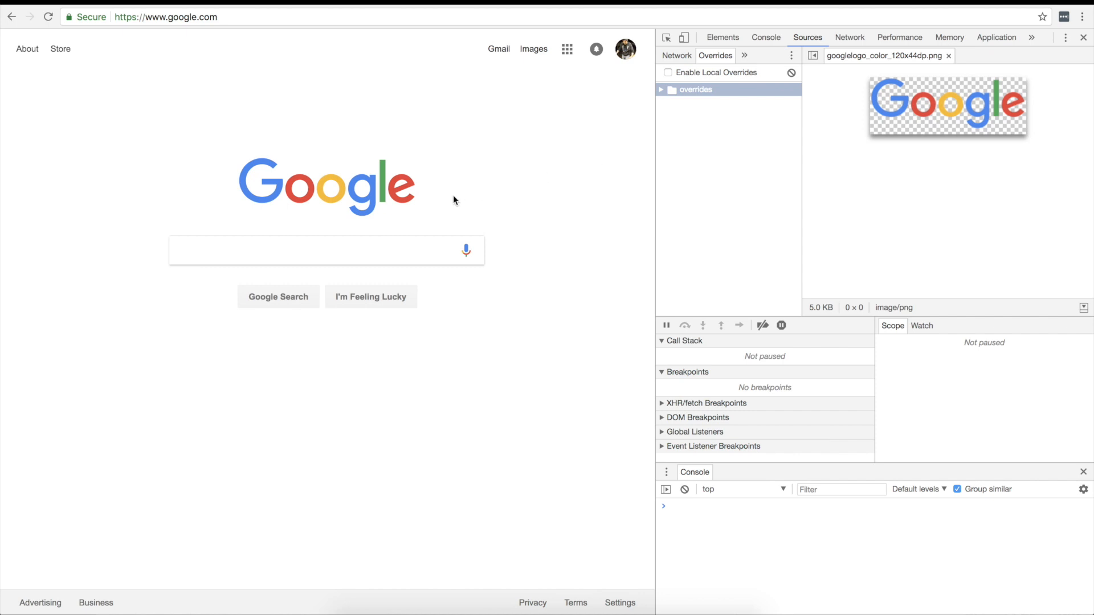
{"action": "mouse_move", "coordinate": [379, 196]}
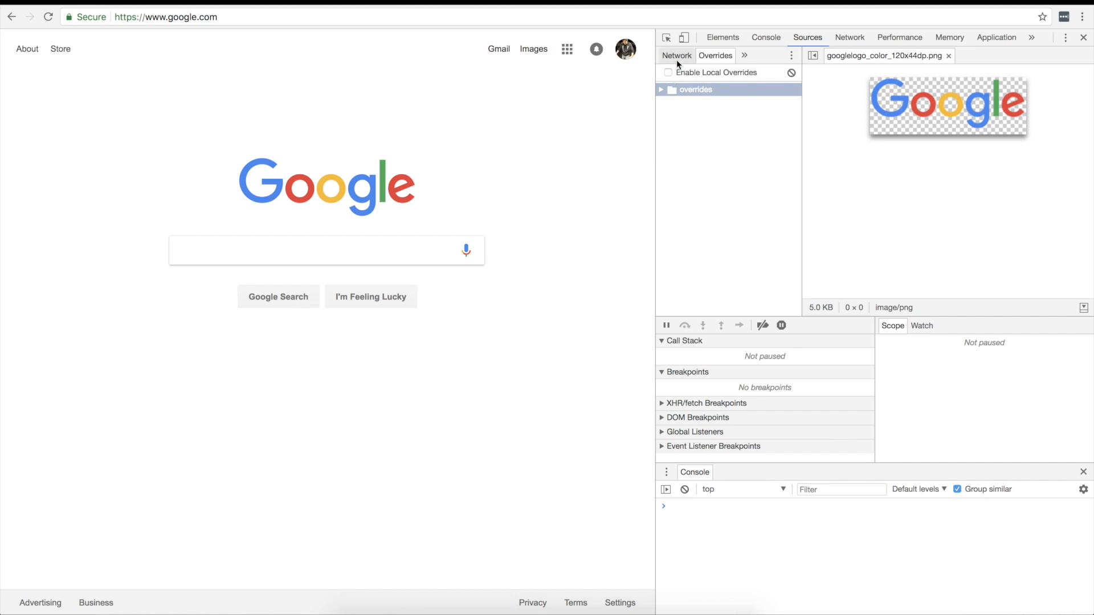
{"action": "left_click", "coordinate": [717, 56]}
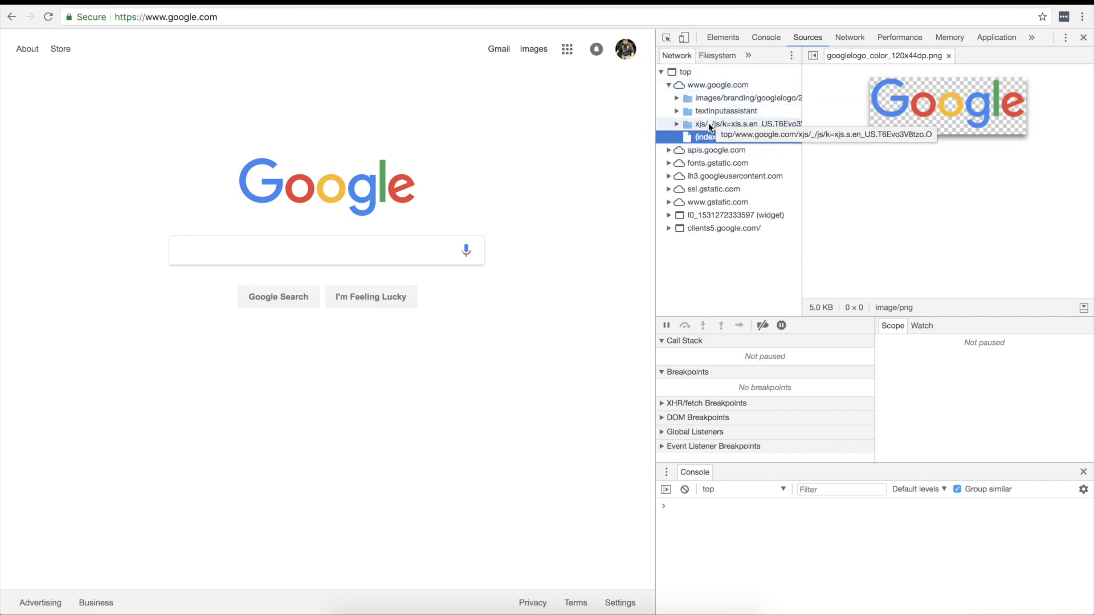
{"action": "right_click", "coordinate": [361, 194]}
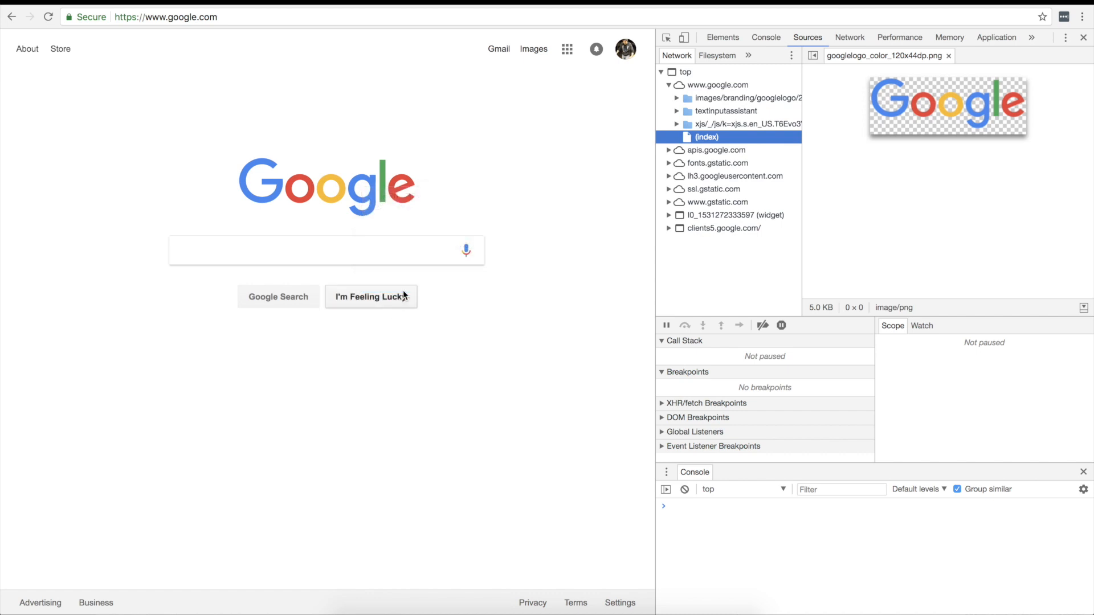
- Inspect the Google logo to select img#hplogo in the Elements panel
{"action": "left_click", "coordinate": [723, 37]}
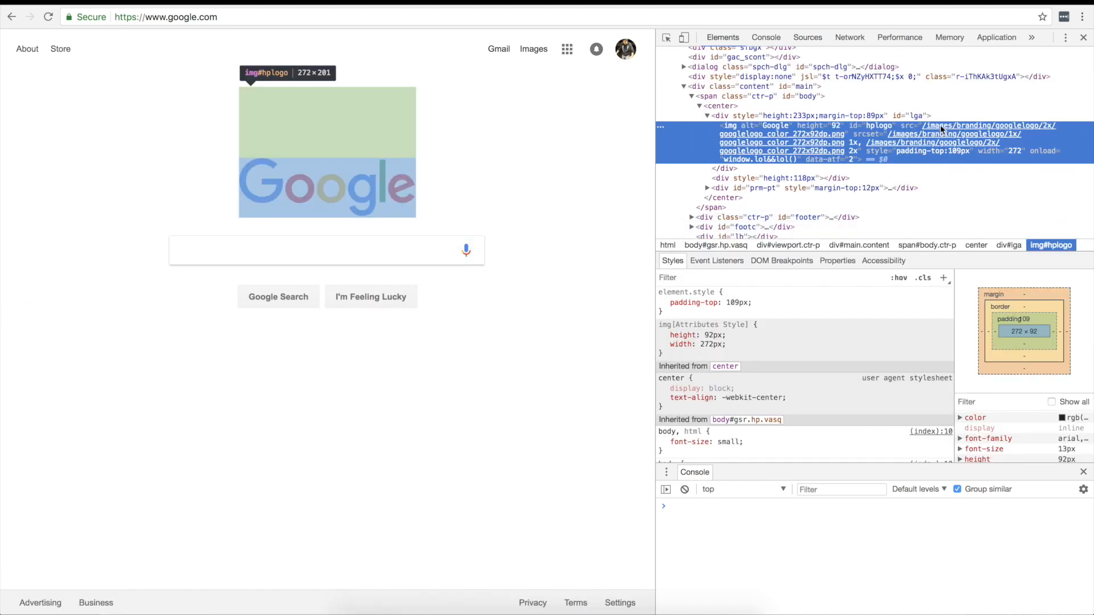
{"action": "mouse_move", "coordinate": [980, 125]}
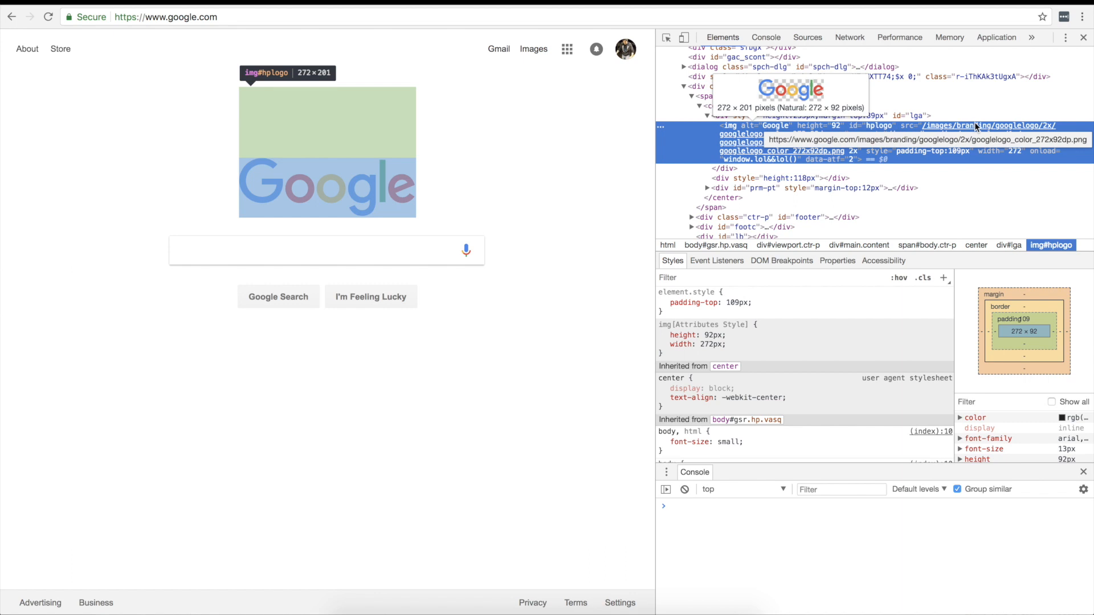
{"action": "mouse_move", "coordinate": [742, 146]}
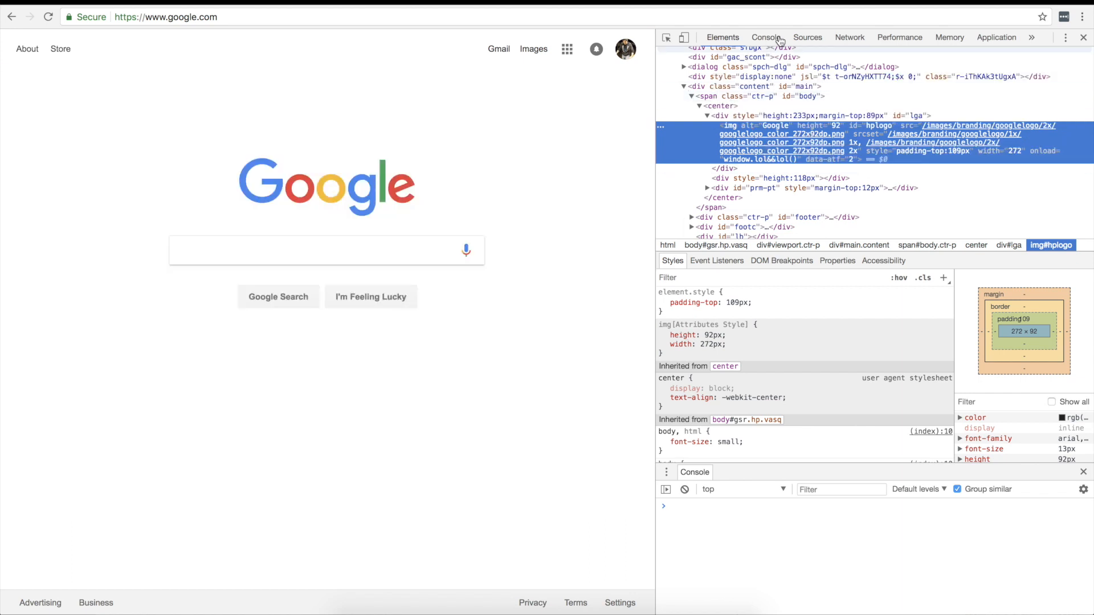
- Back in Sources, add the Overrides pane from the » menu
{"action": "left_click", "coordinate": [808, 37]}
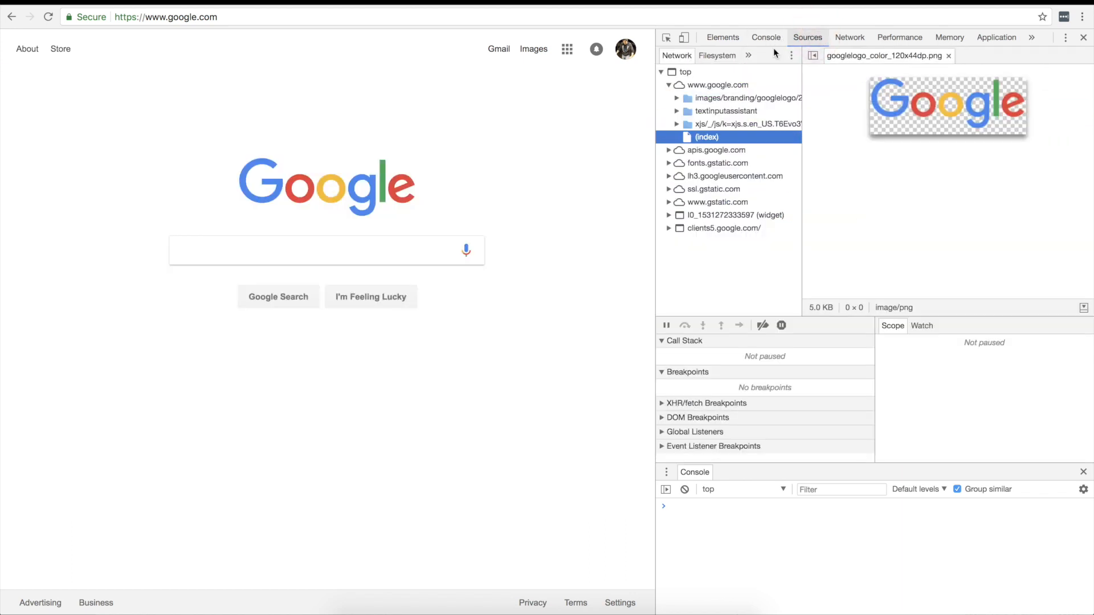
{"action": "left_click", "coordinate": [748, 56]}
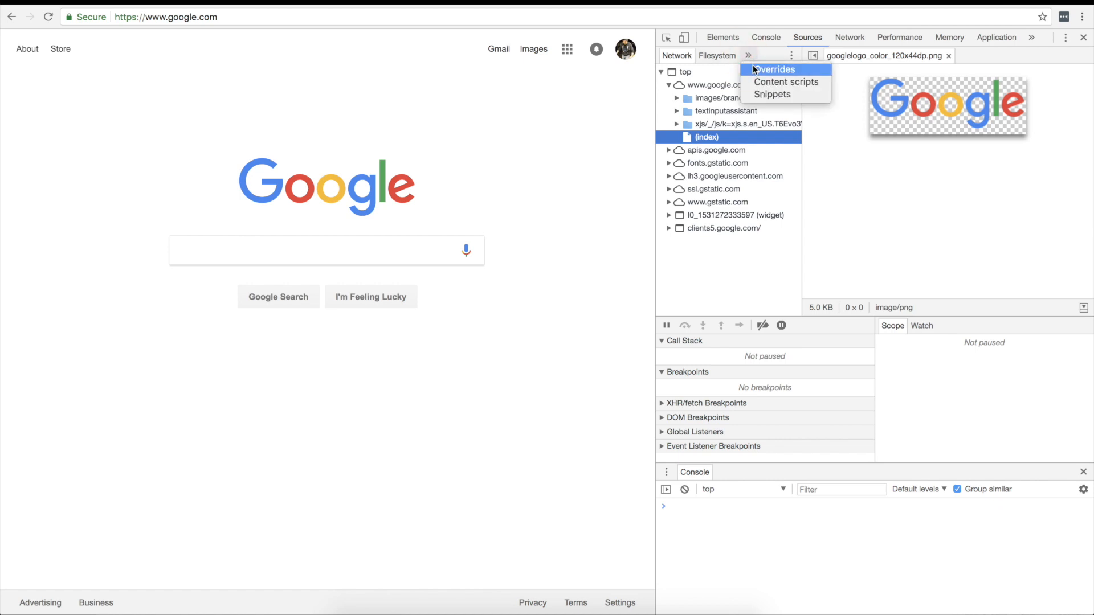
{"action": "left_click", "coordinate": [777, 69]}
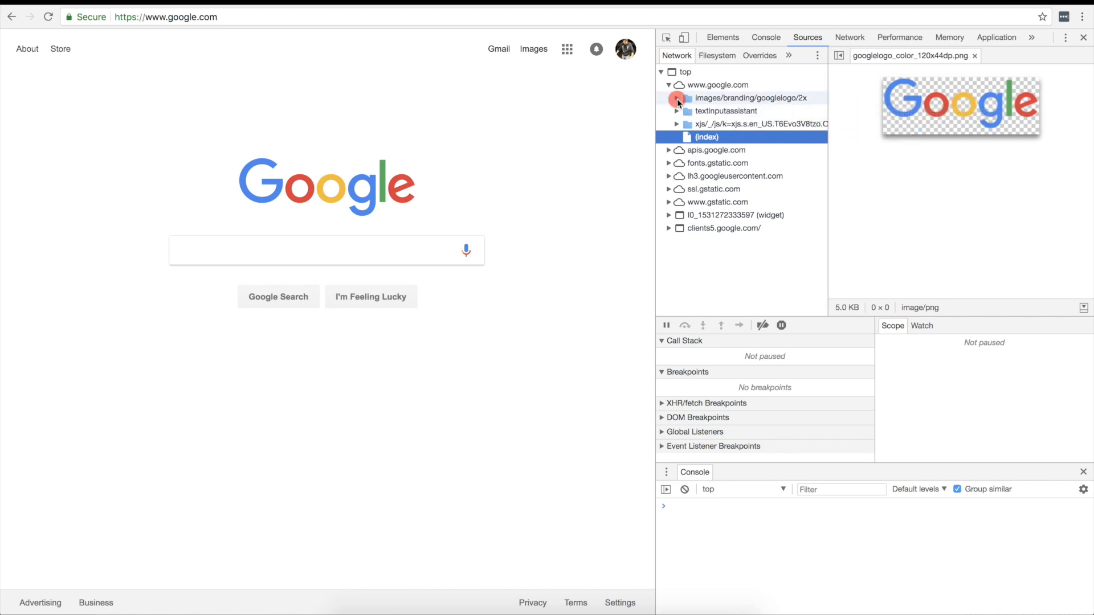
- Preview googlelogo_color_272x92dp.png from images/branding/googlelogo/2x and bring up its file actions
{"action": "left_click", "coordinate": [676, 97]}
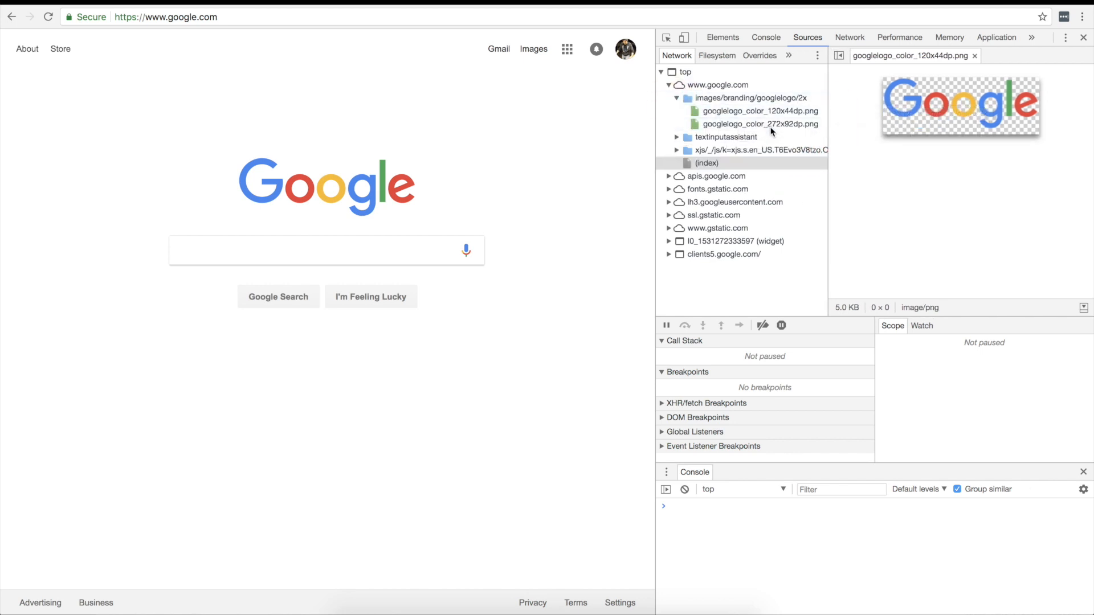
{"action": "left_click", "coordinate": [757, 124]}
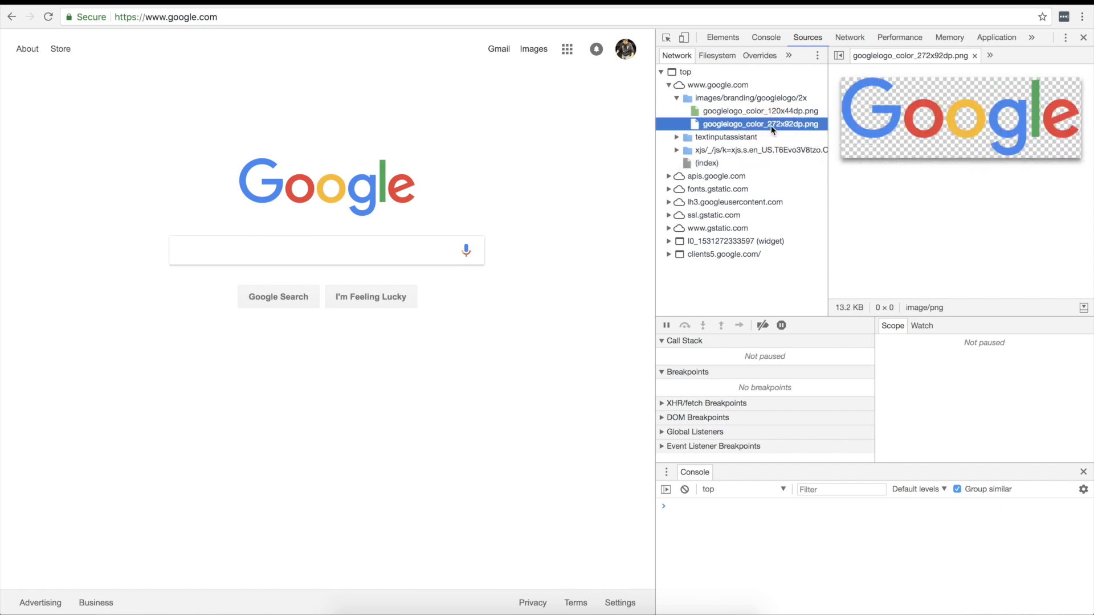
{"action": "right_click", "coordinate": [753, 124]}
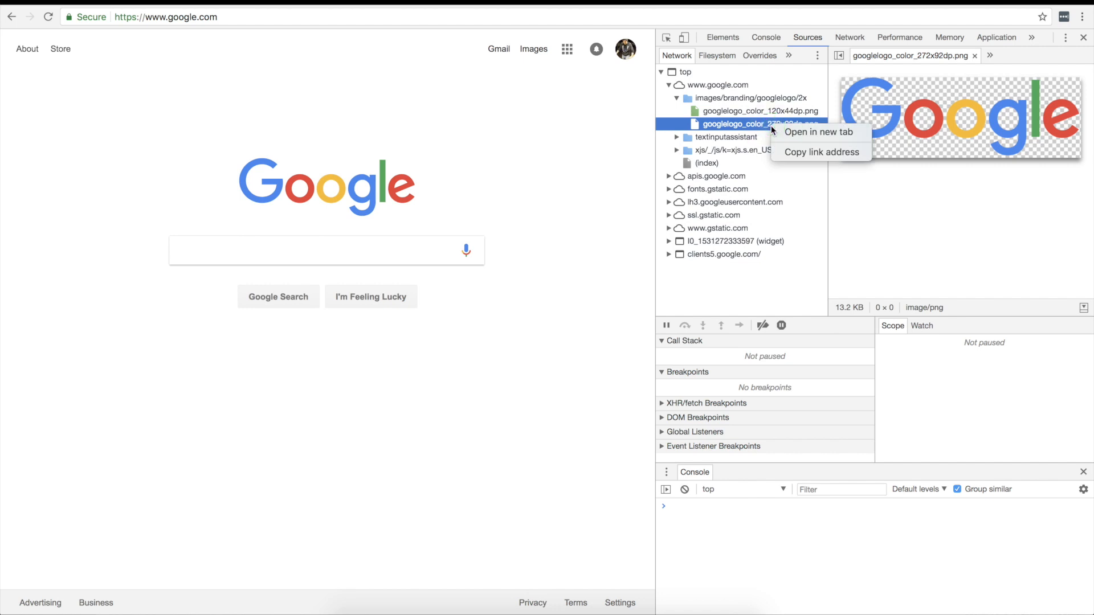
{"action": "mouse_move", "coordinate": [771, 130]}
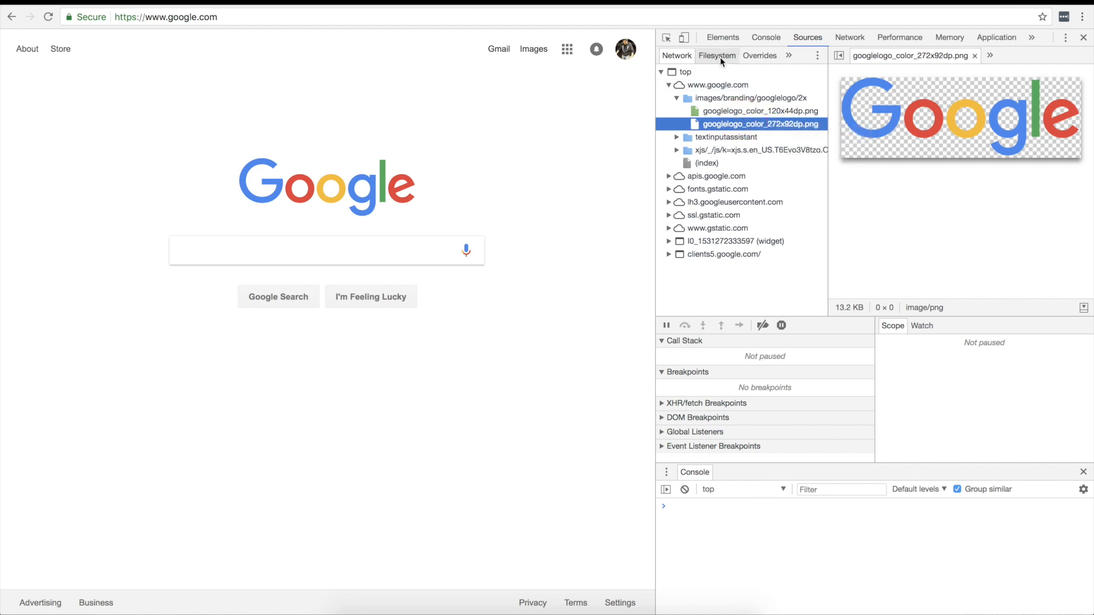
{"action": "left_click", "coordinate": [759, 56]}
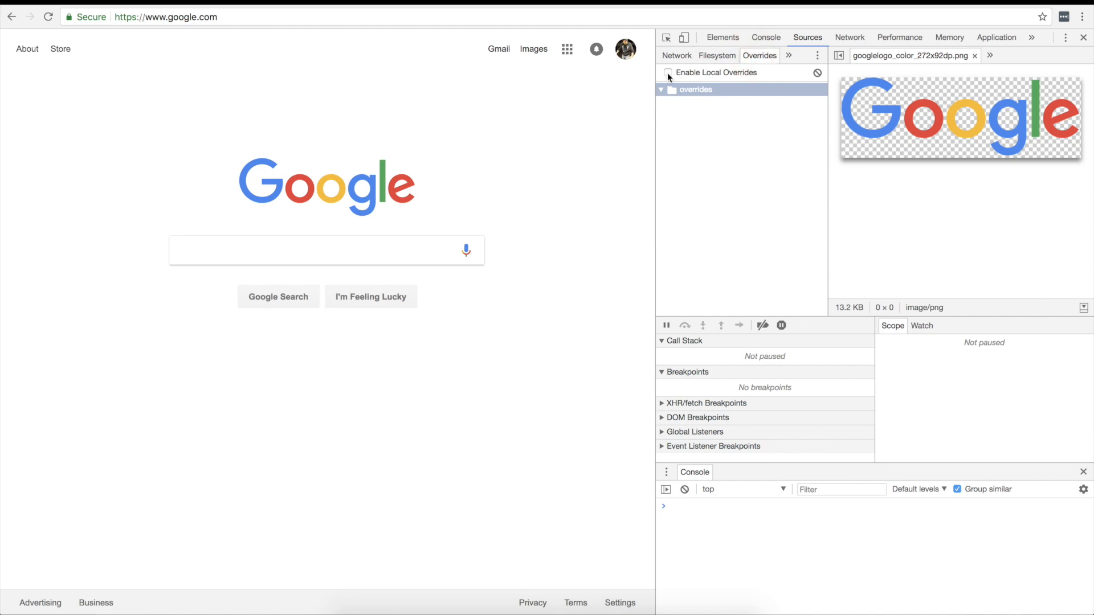
{"action": "left_click", "coordinate": [677, 56]}
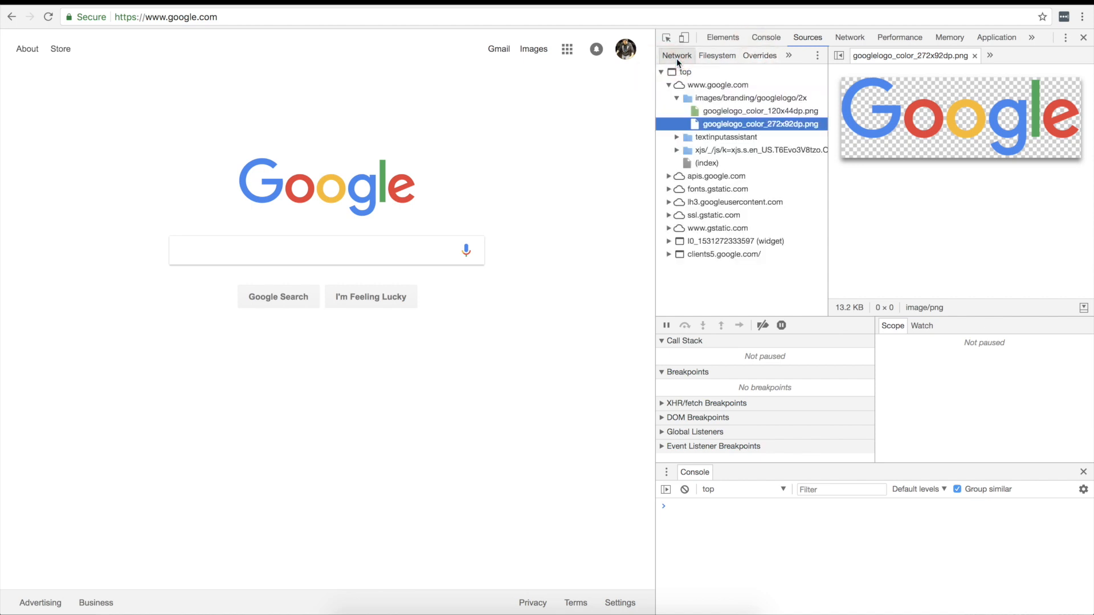
{"action": "right_click", "coordinate": [756, 124]}
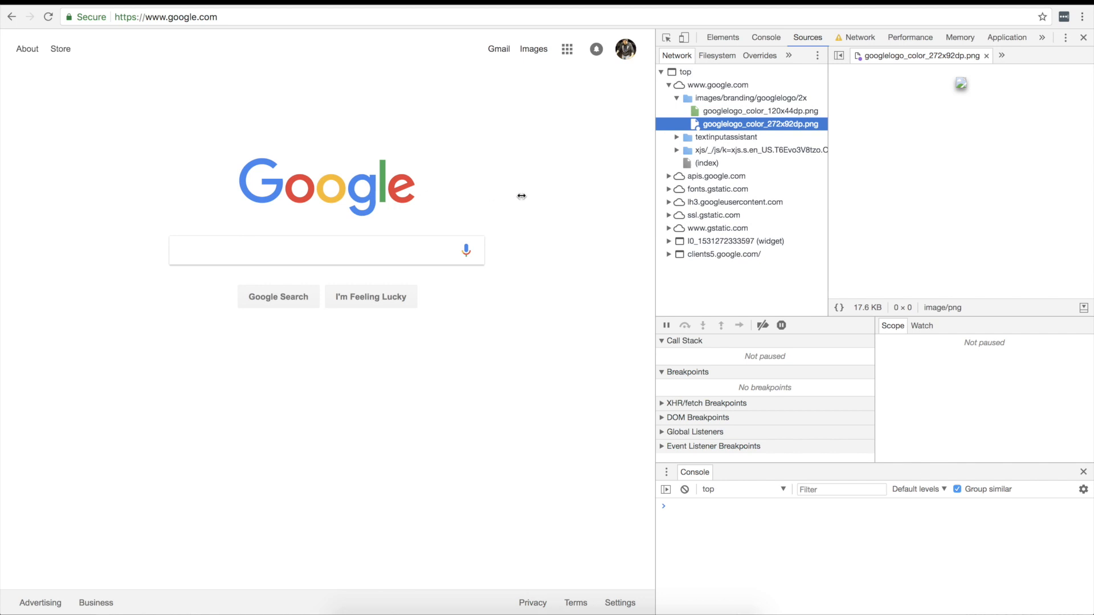
{"action": "left_click", "coordinate": [759, 56]}
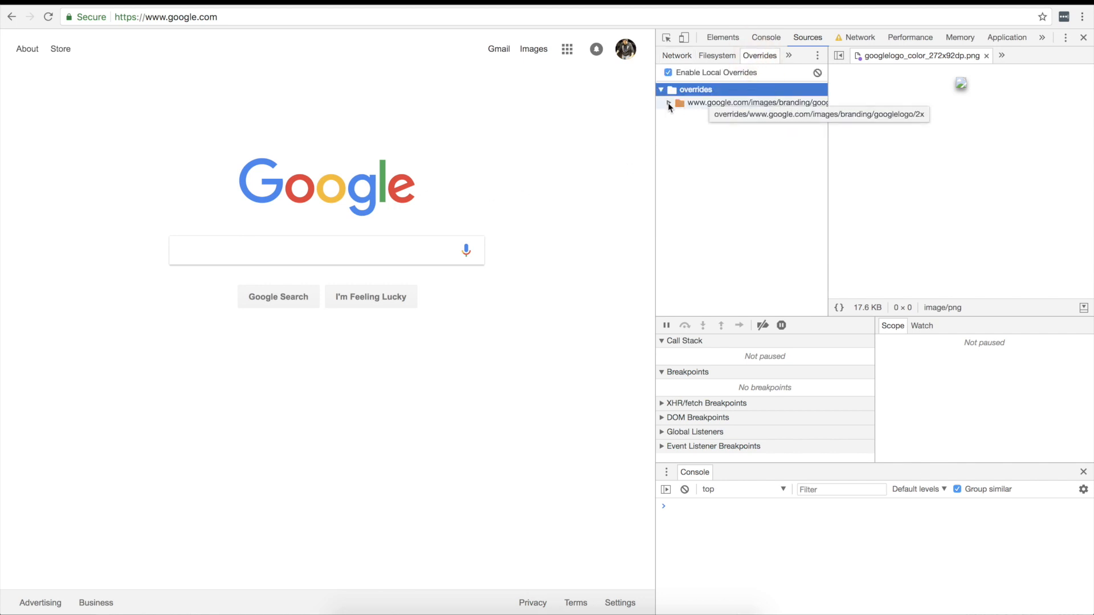
{"action": "left_click", "coordinate": [668, 103]}
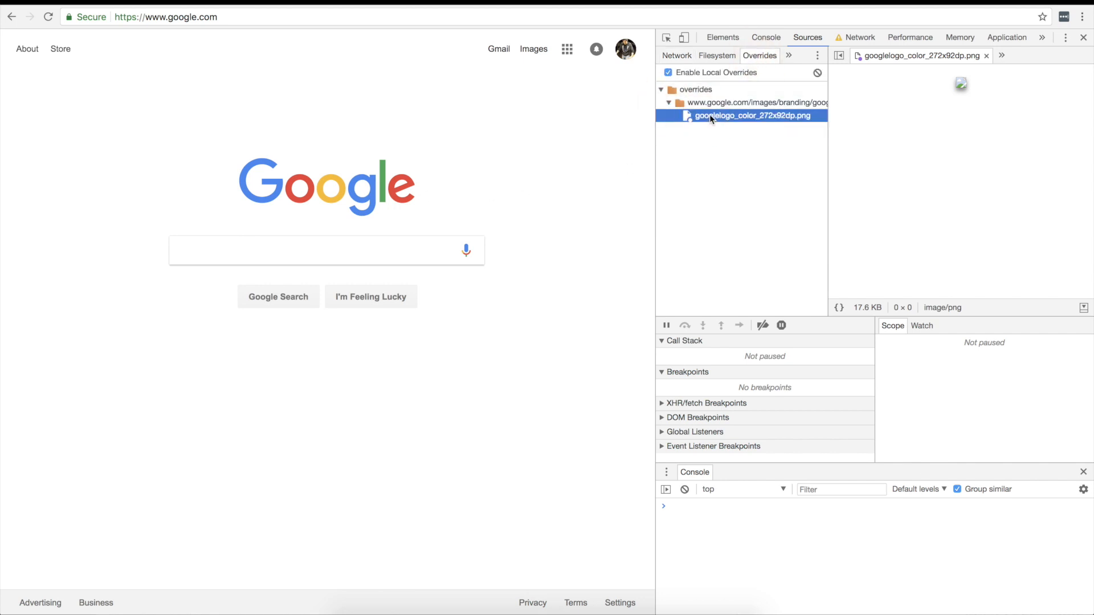
{"action": "mouse_move", "coordinate": [726, 171]}
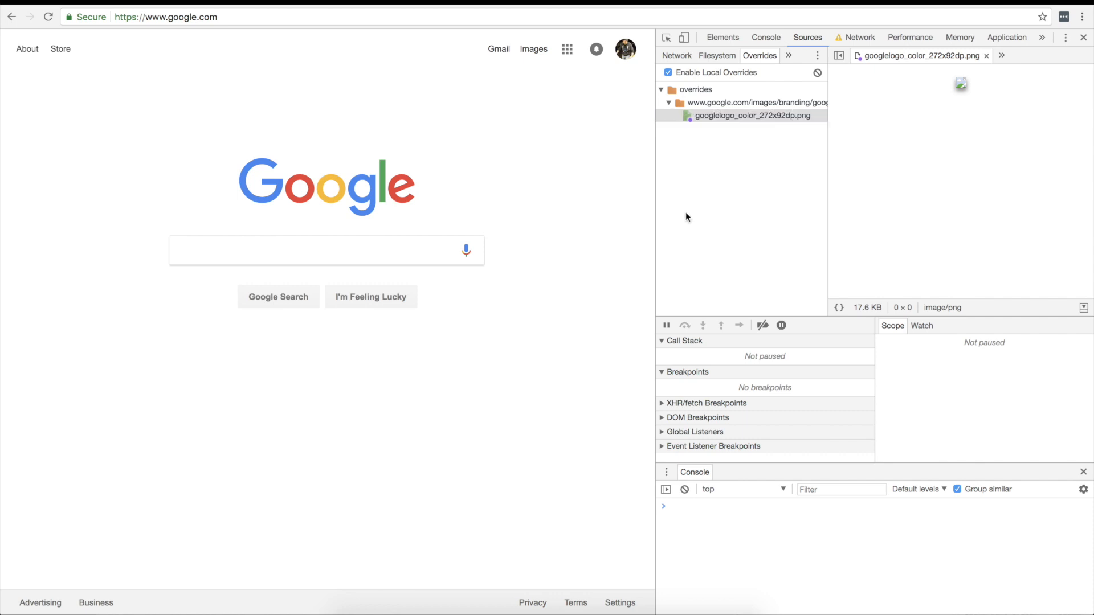
{"action": "mouse_move", "coordinate": [745, 112]}
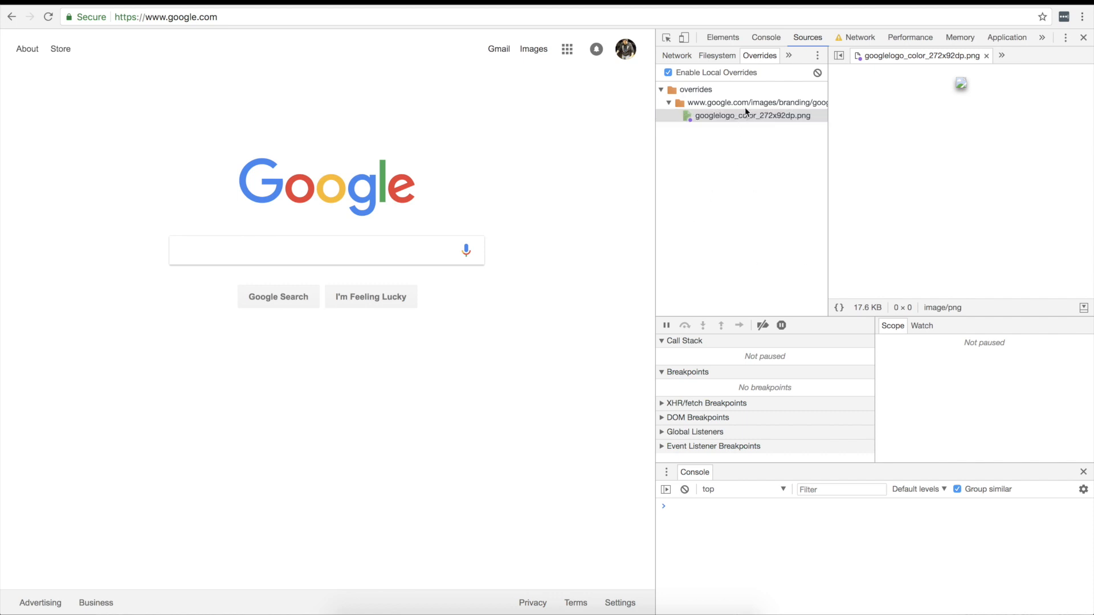
- Open the override logo's 2x folder in Finder and drag the newer PNG in
{"action": "right_click", "coordinate": [744, 115]}
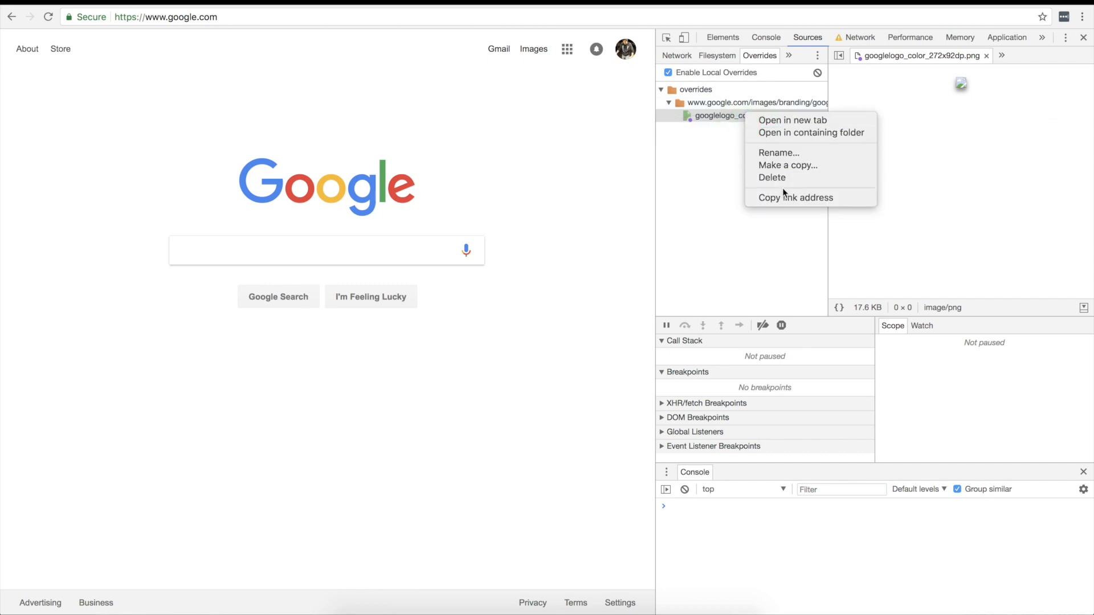
{"action": "mouse_move", "coordinate": [811, 133]}
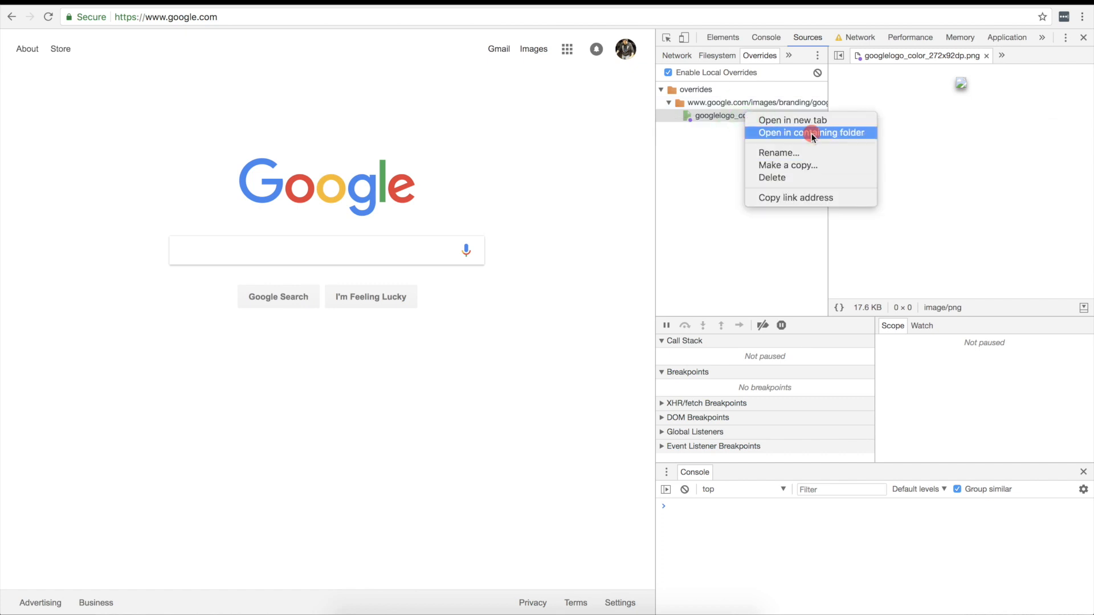
{"action": "left_click", "coordinate": [811, 133]}
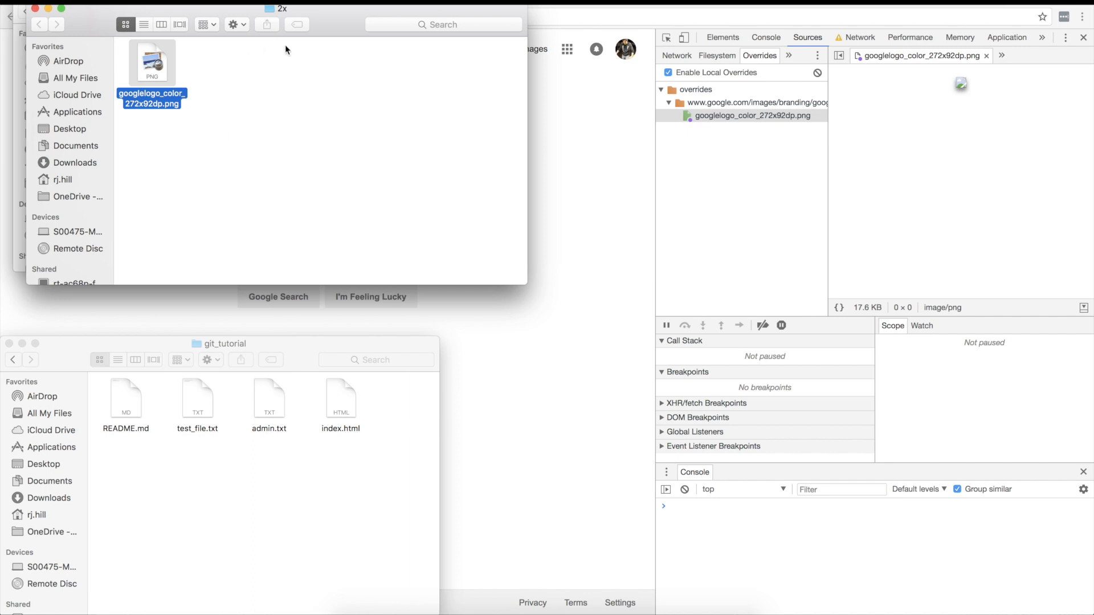
{"action": "left_click", "coordinate": [7, 343]}
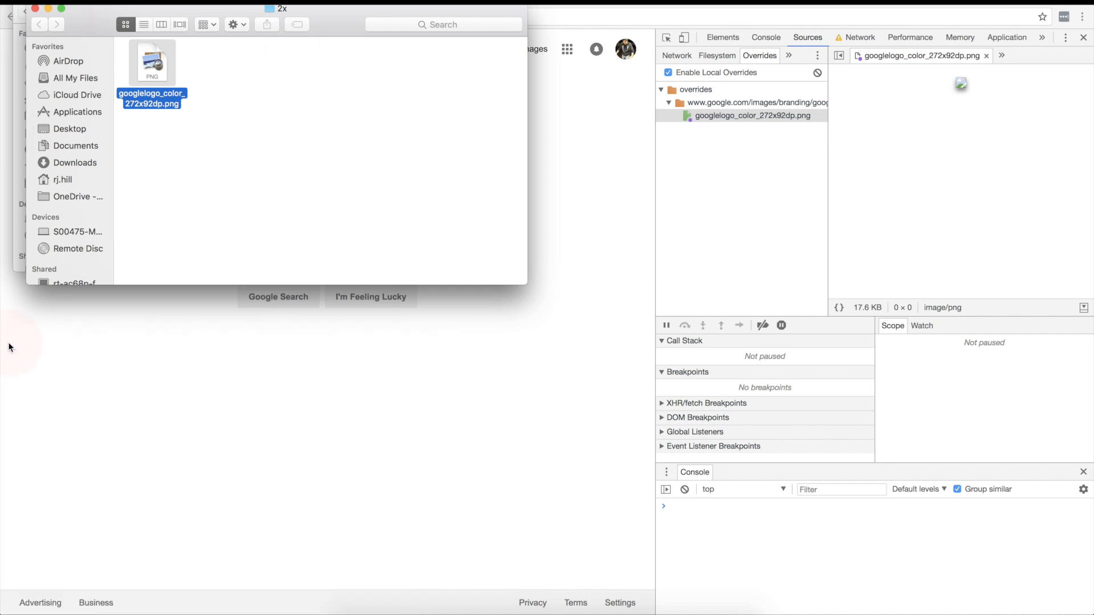
{"action": "left_click_drag", "start_coordinate": [283, 8], "coordinate": [283, 67]}
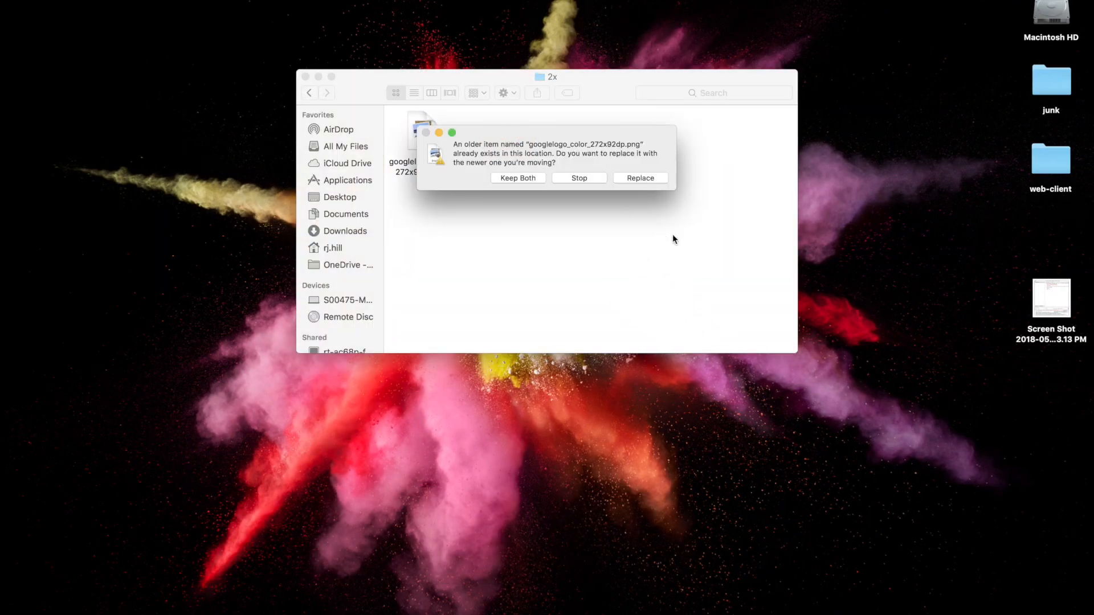
- Confirm Replace to overwrite the older googlelogo_color_272x92dp.png
{"action": "left_click", "coordinate": [639, 178]}
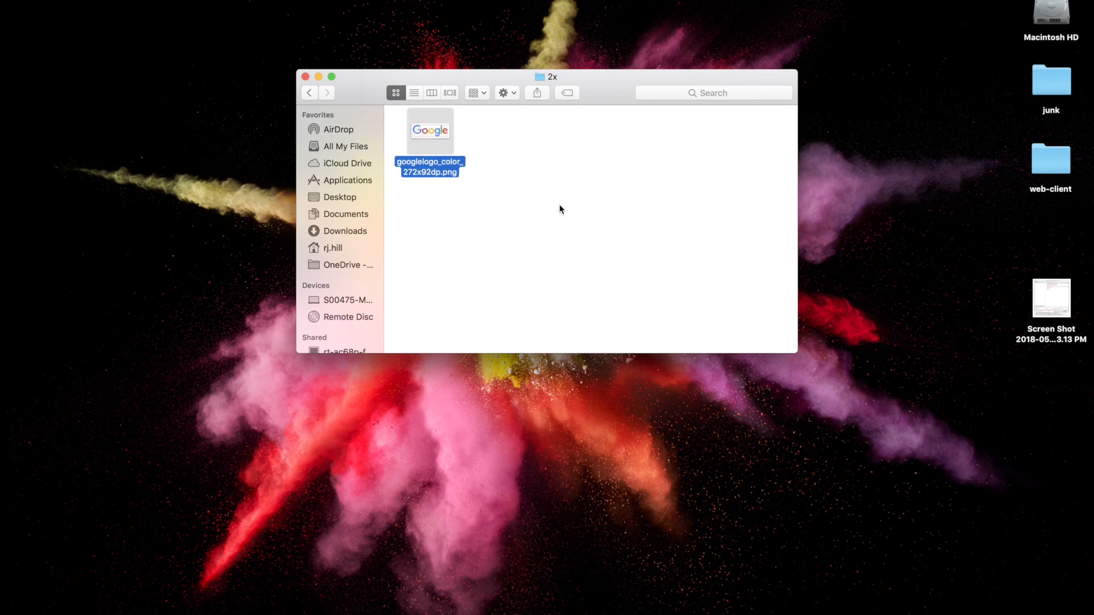
{"action": "mouse_move", "coordinate": [587, 218]}
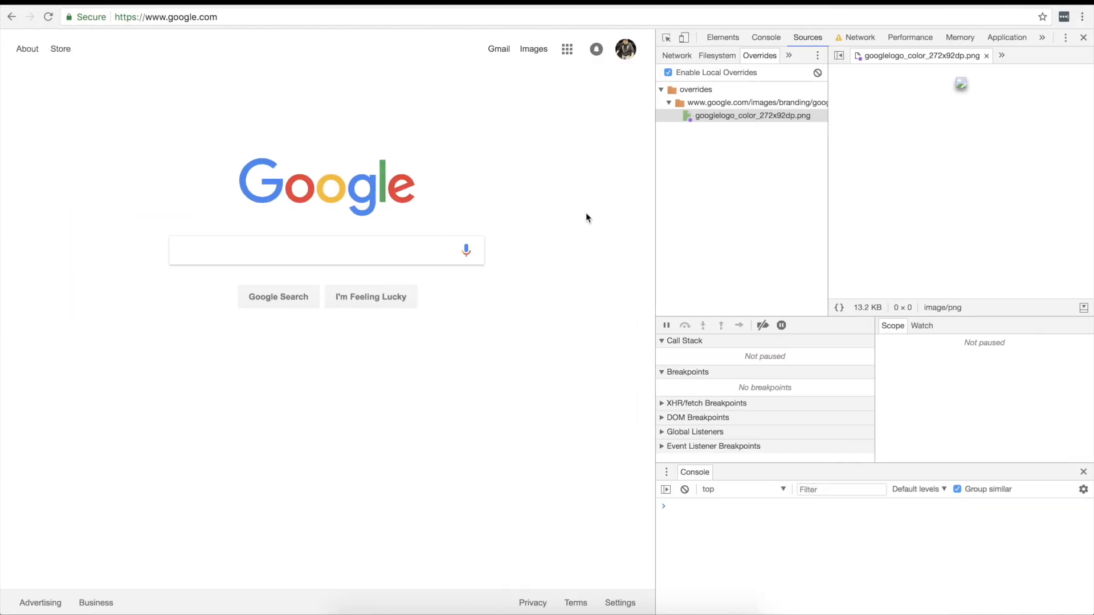
{"action": "mouse_move", "coordinate": [763, 133]}
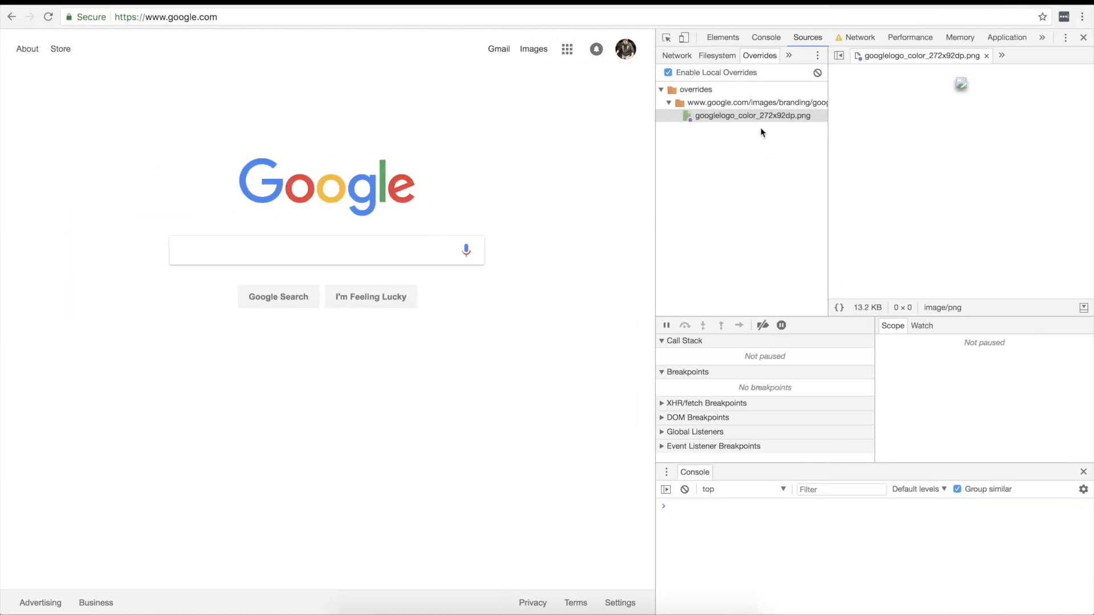
{"action": "mouse_move", "coordinate": [735, 131]}
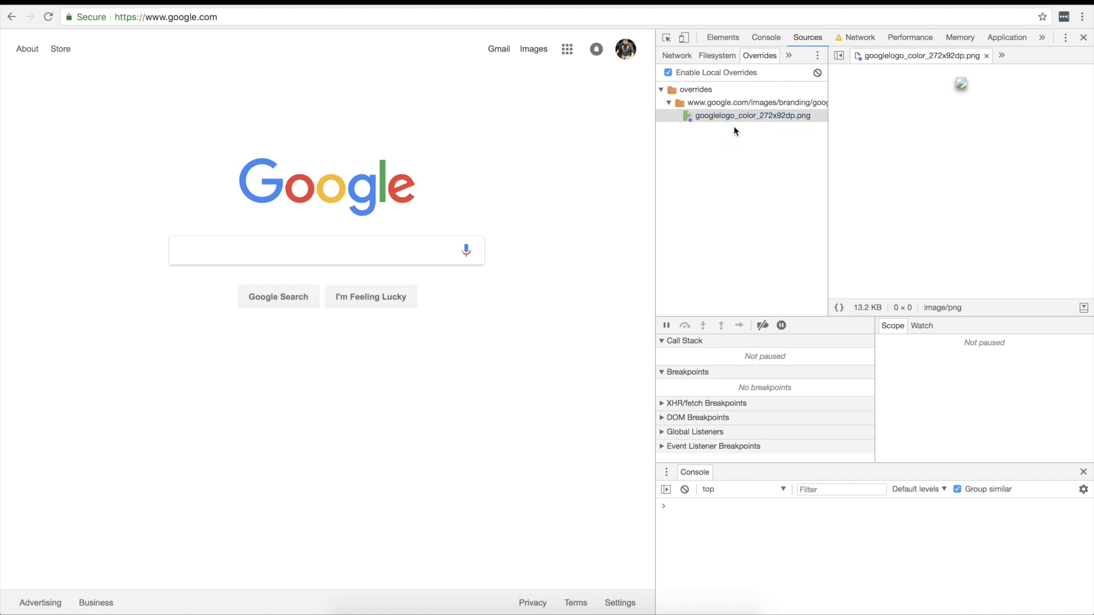
- Open the override googlelogo_color_272x92dp.png's containing folder from the Overrides pane
{"action": "left_click", "coordinate": [749, 116]}
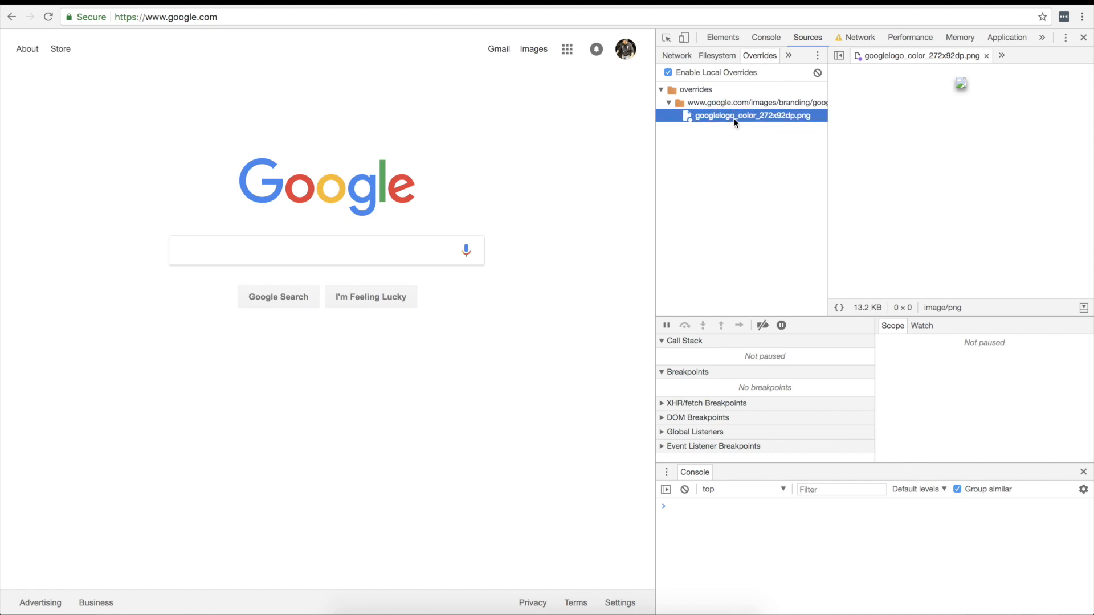
{"action": "right_click", "coordinate": [745, 116]}
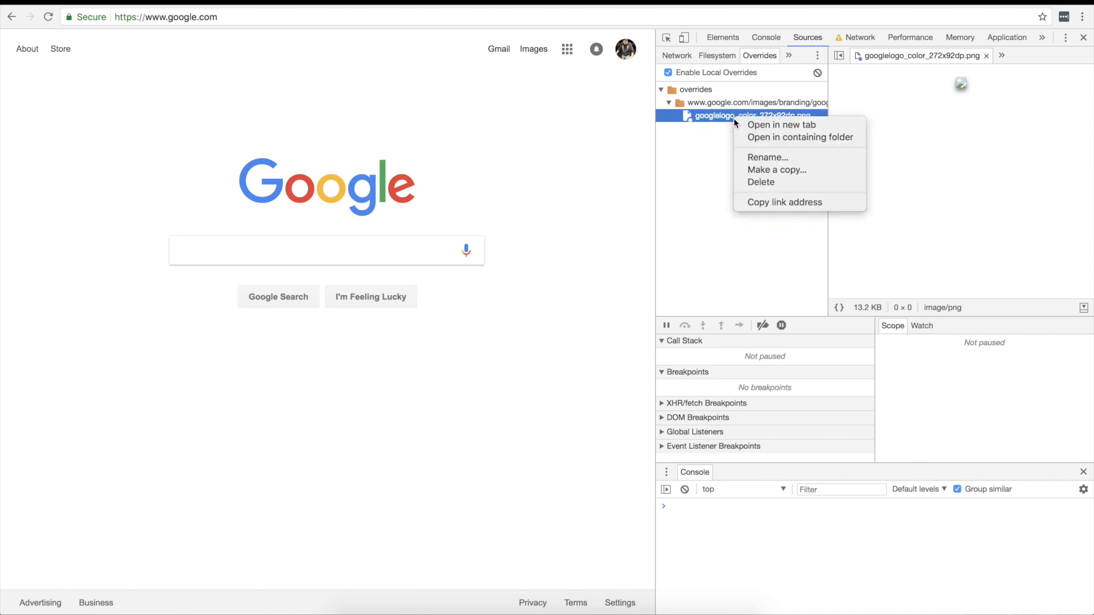
{"action": "left_click", "coordinate": [800, 137]}
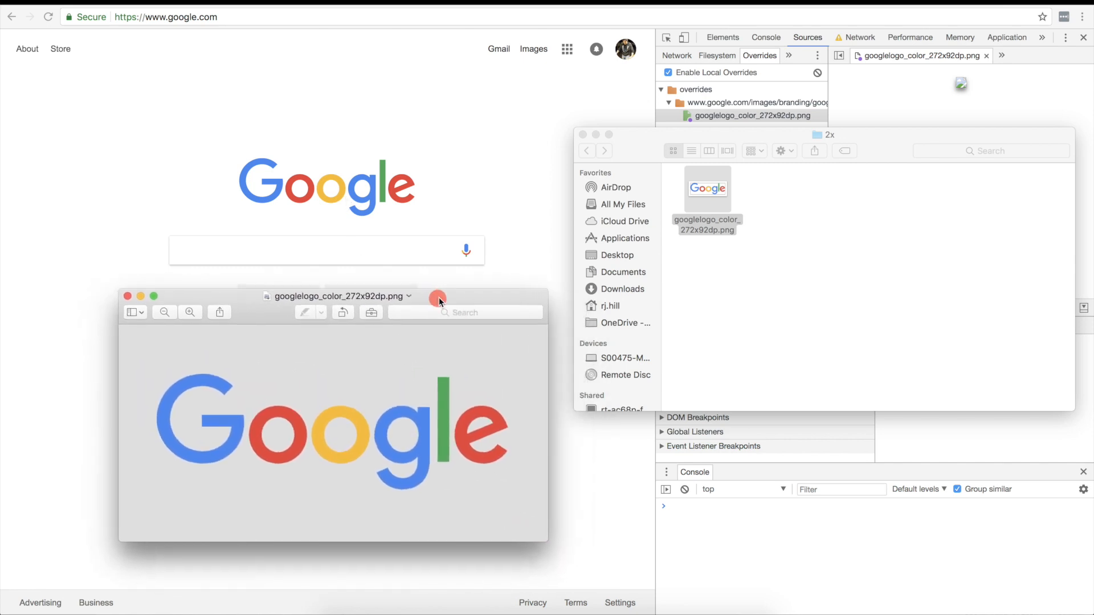
{"action": "mouse_move", "coordinate": [141, 452]}
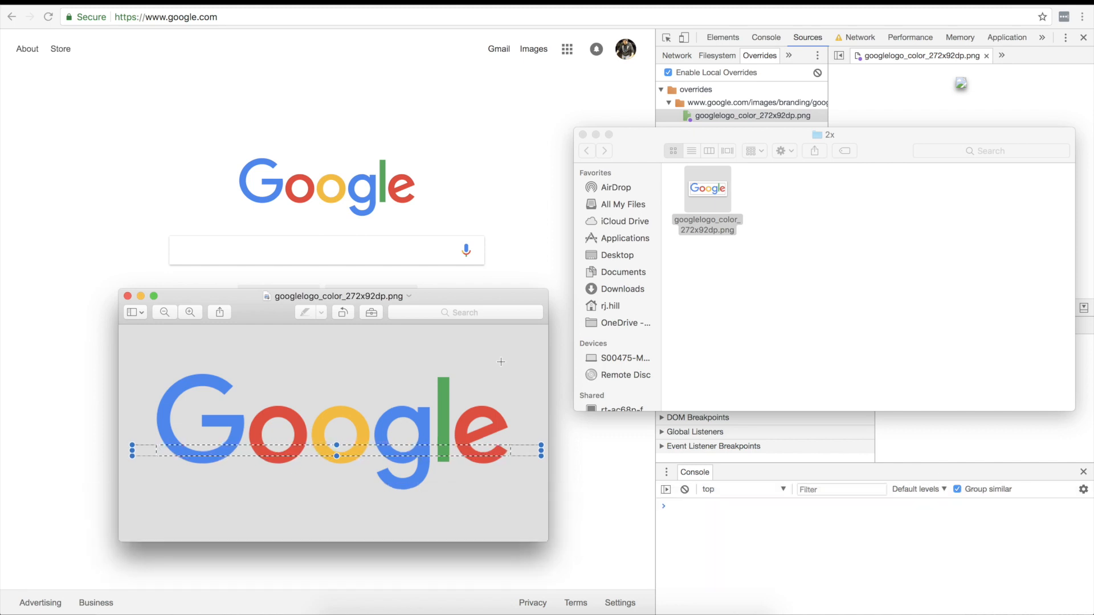
{"action": "mouse_move", "coordinate": [471, 386]}
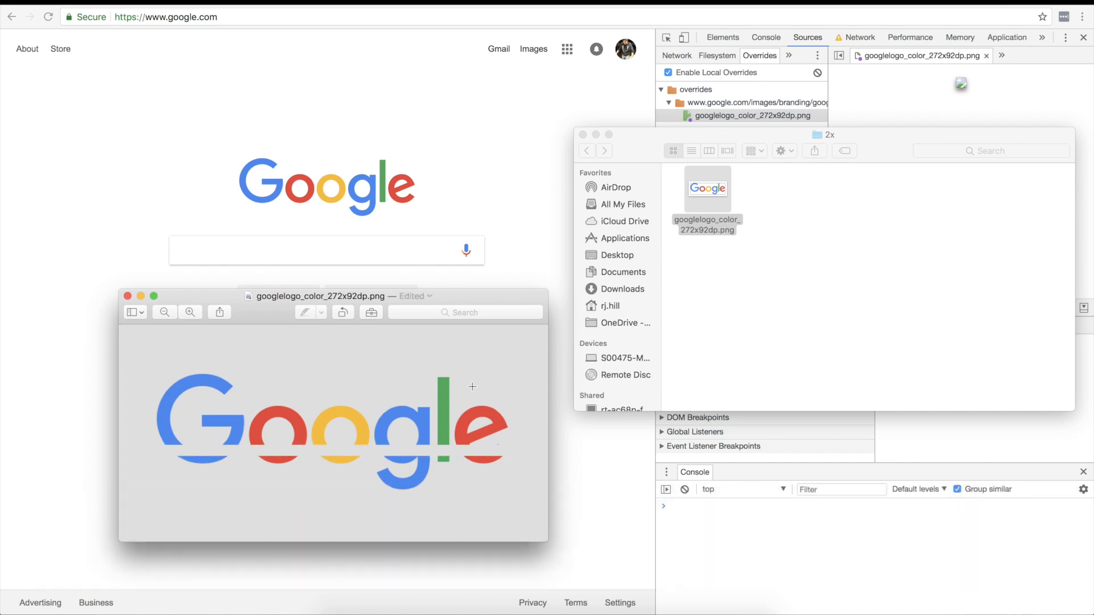
{"action": "mouse_move", "coordinate": [128, 421]}
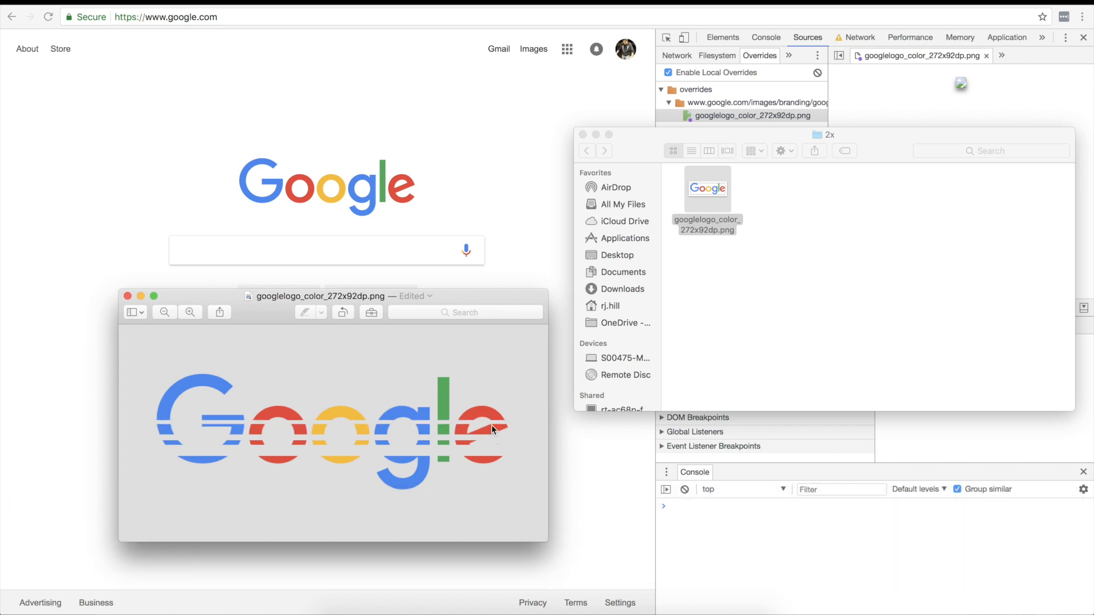
{"action": "mouse_move", "coordinate": [480, 356]}
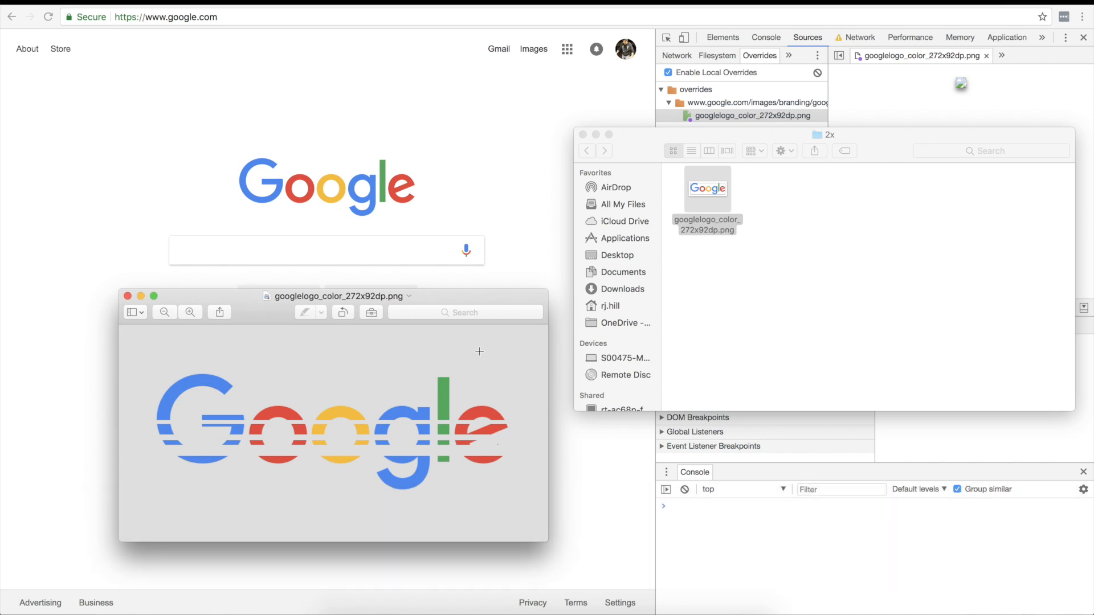
{"action": "mouse_move", "coordinate": [208, 219]}
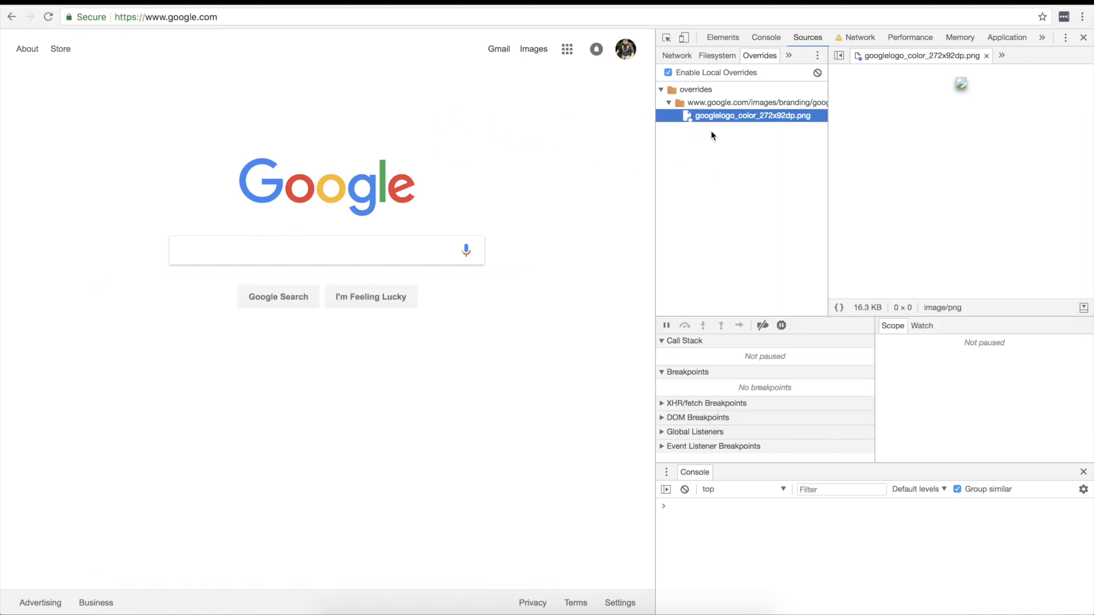
- Select the override folder and reload Google to show the striped logo
{"action": "left_click", "coordinate": [755, 103]}
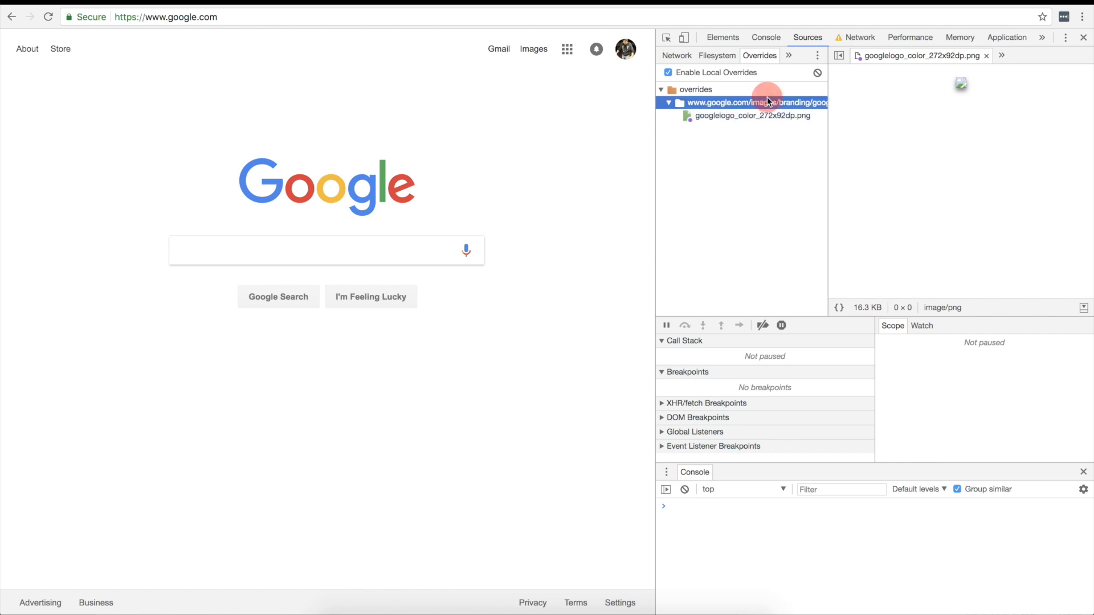
{"action": "left_click", "coordinate": [750, 115]}
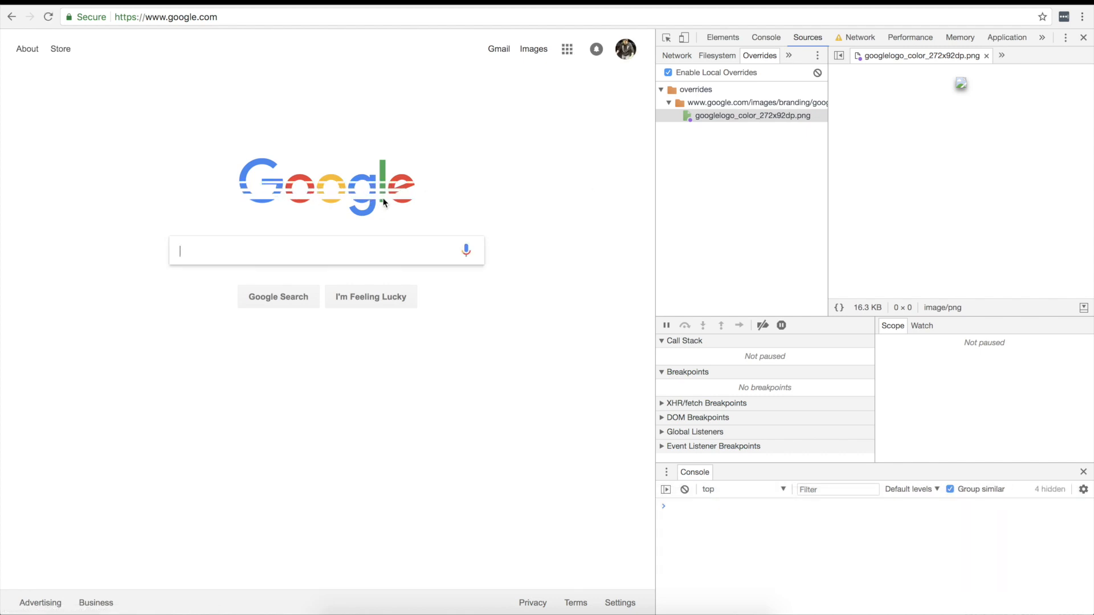
{"action": "left_click", "coordinate": [668, 72]}
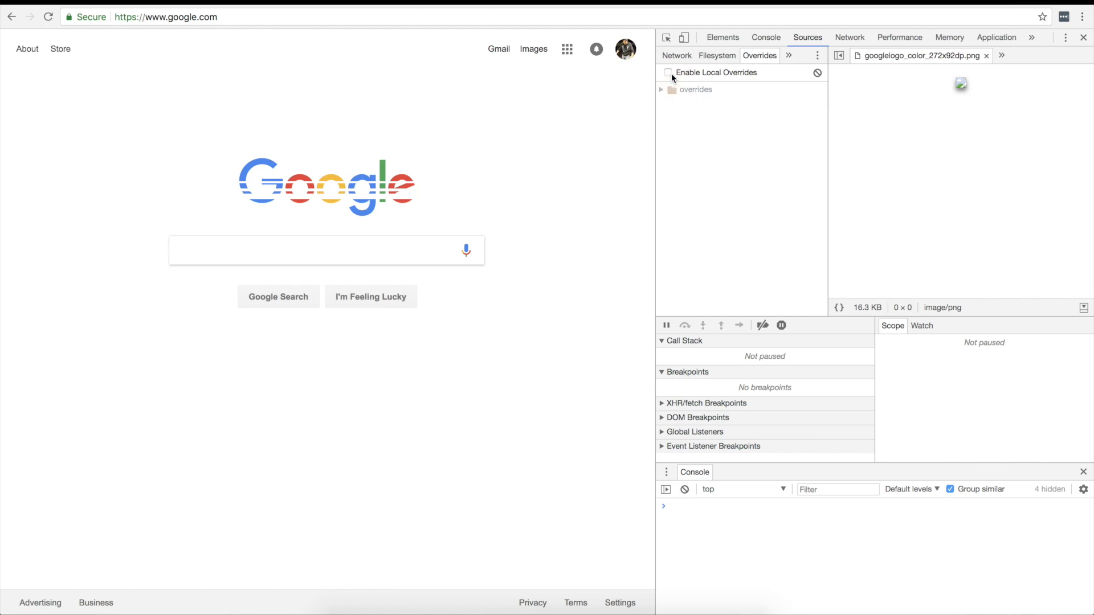
{"action": "key", "text": "shift+cmd+r"}
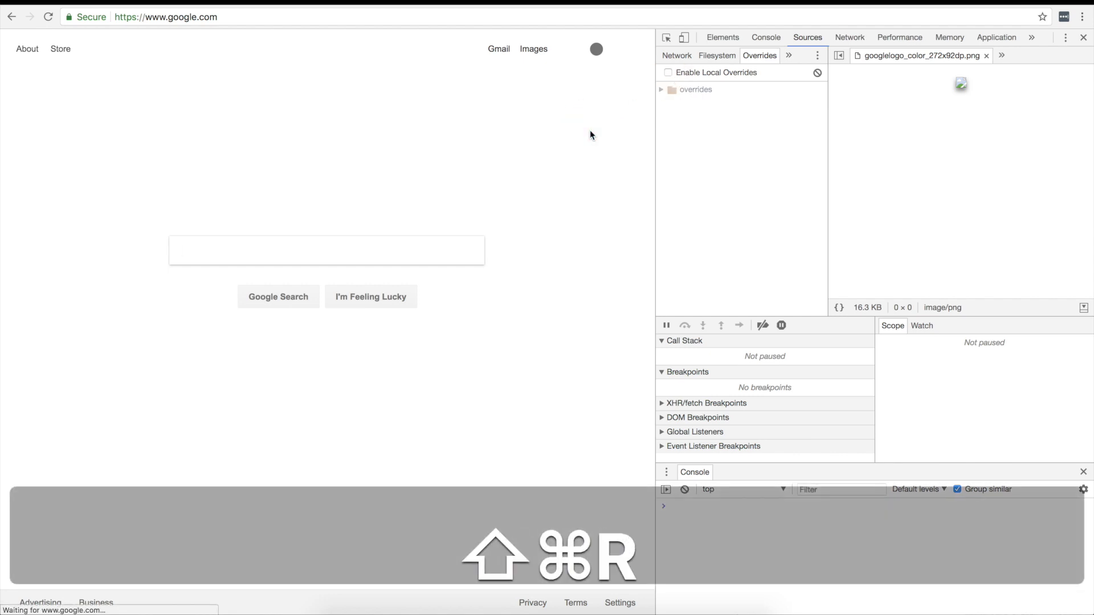
{"action": "left_click", "coordinate": [668, 72]}
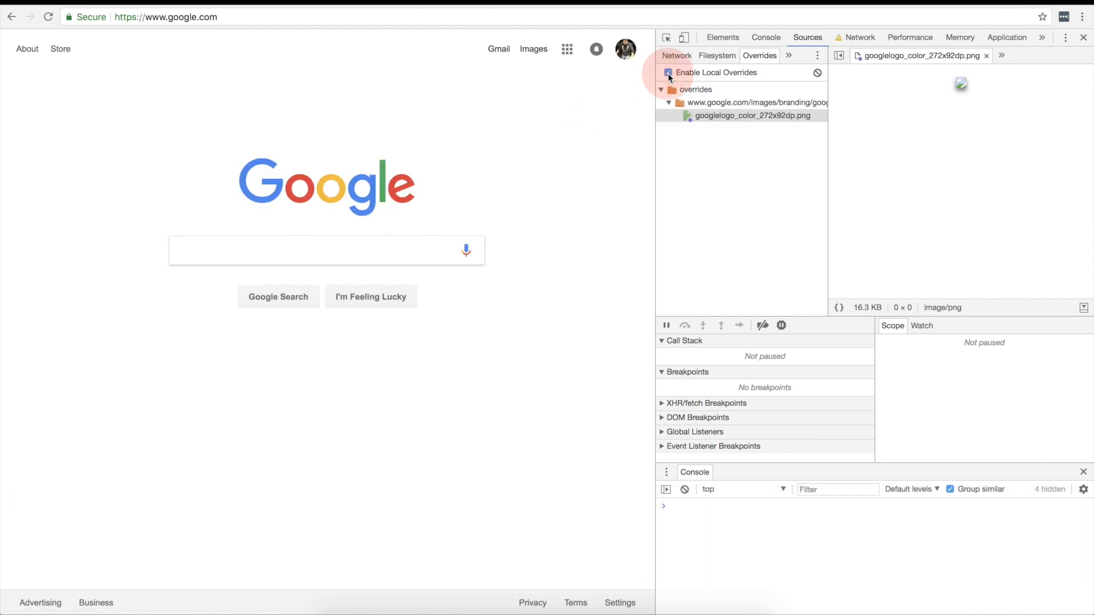
{"action": "left_click", "coordinate": [668, 73]}
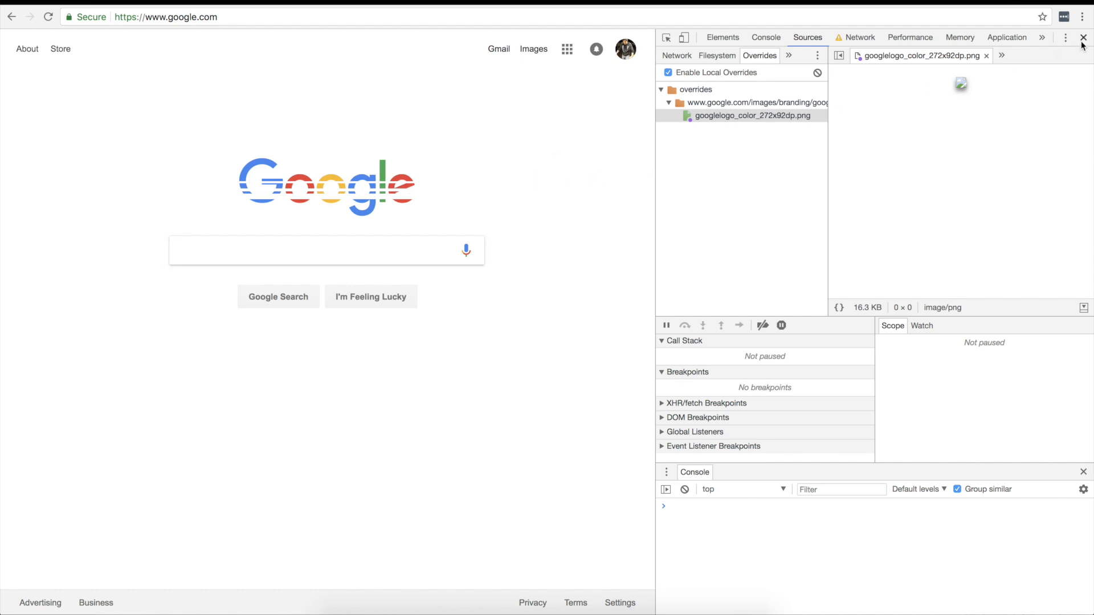
- Refresh the override preview to show the striped googlelogo_color_272x92dp.png
{"action": "left_click", "coordinate": [1085, 37]}
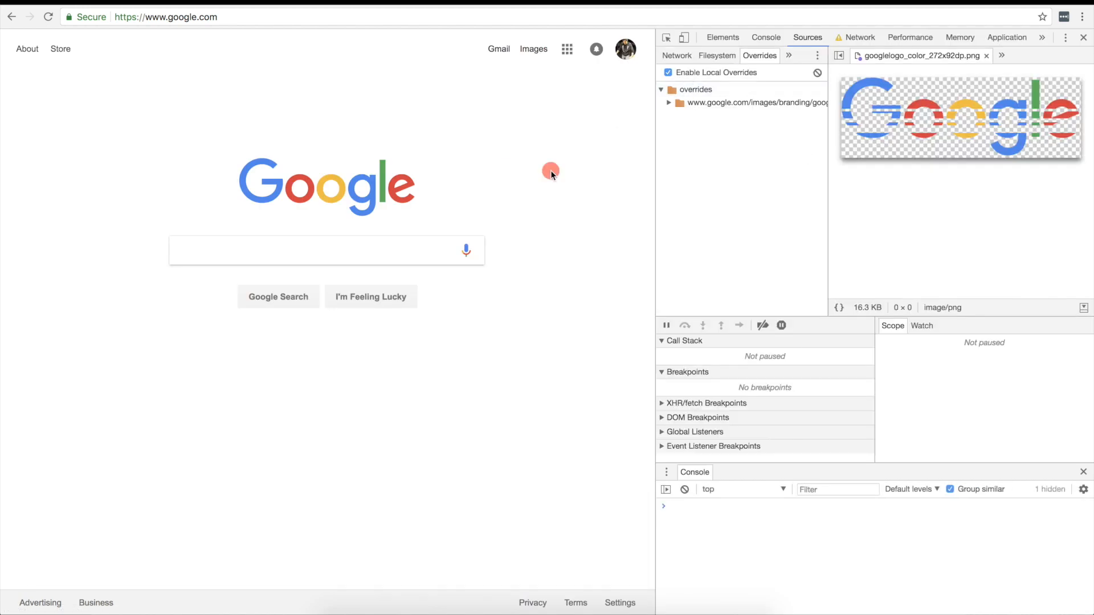
{"action": "left_click", "coordinate": [48, 17]}
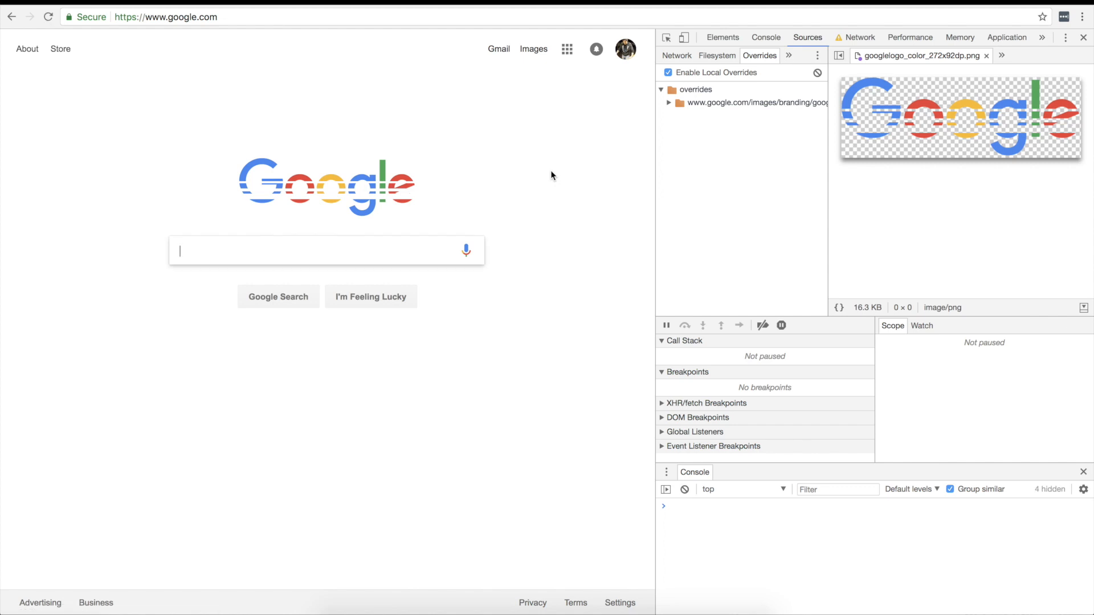
{"action": "mouse_move", "coordinate": [681, 149]}
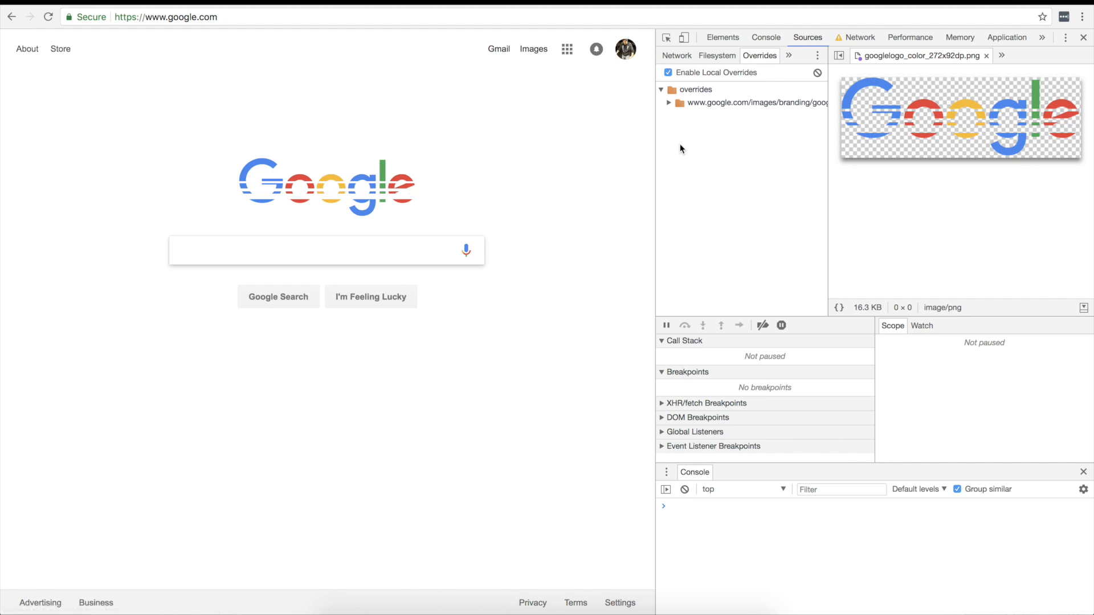
{"action": "left_click", "coordinate": [324, 250]}
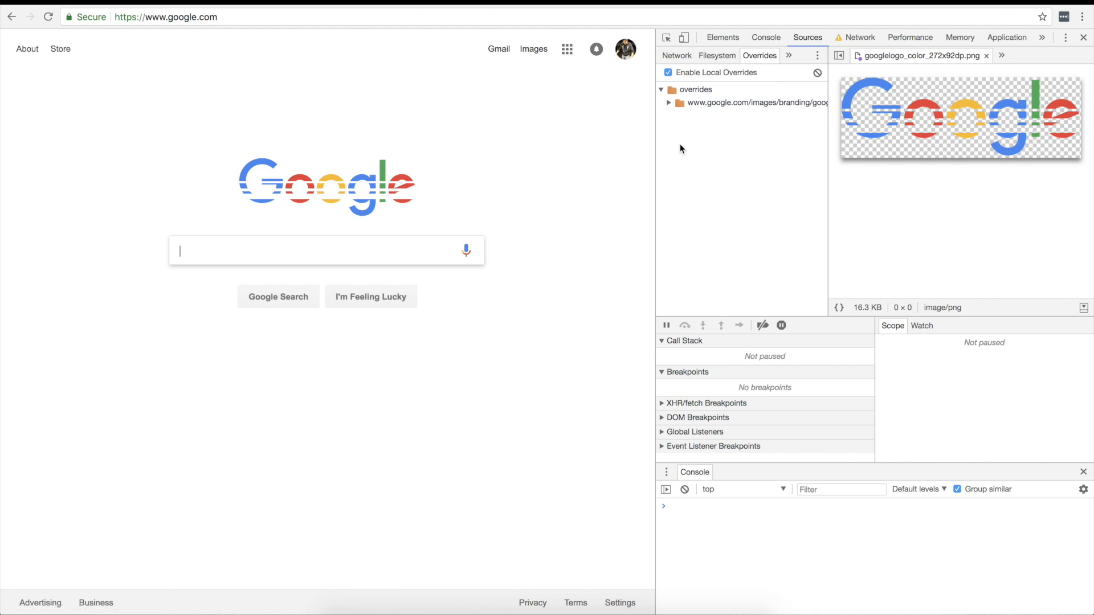